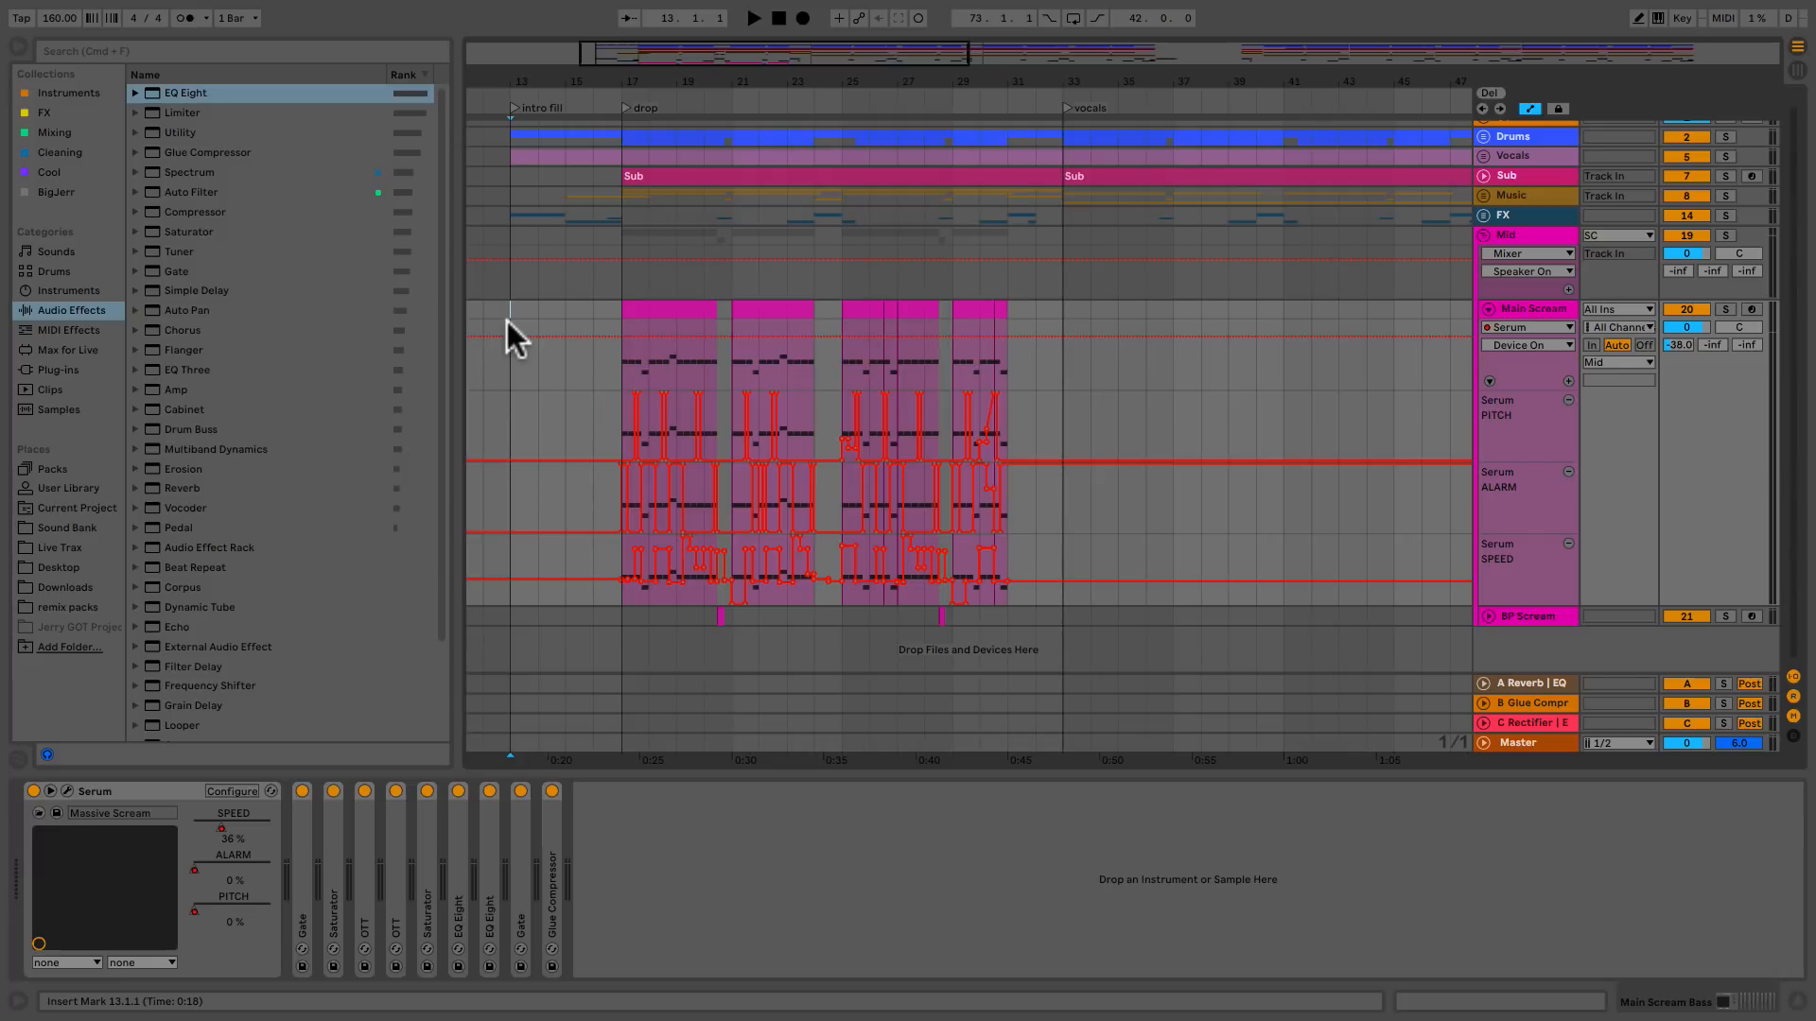
Create a new MIDI track with Serum loaded and its editor open.
left_click(753, 17)
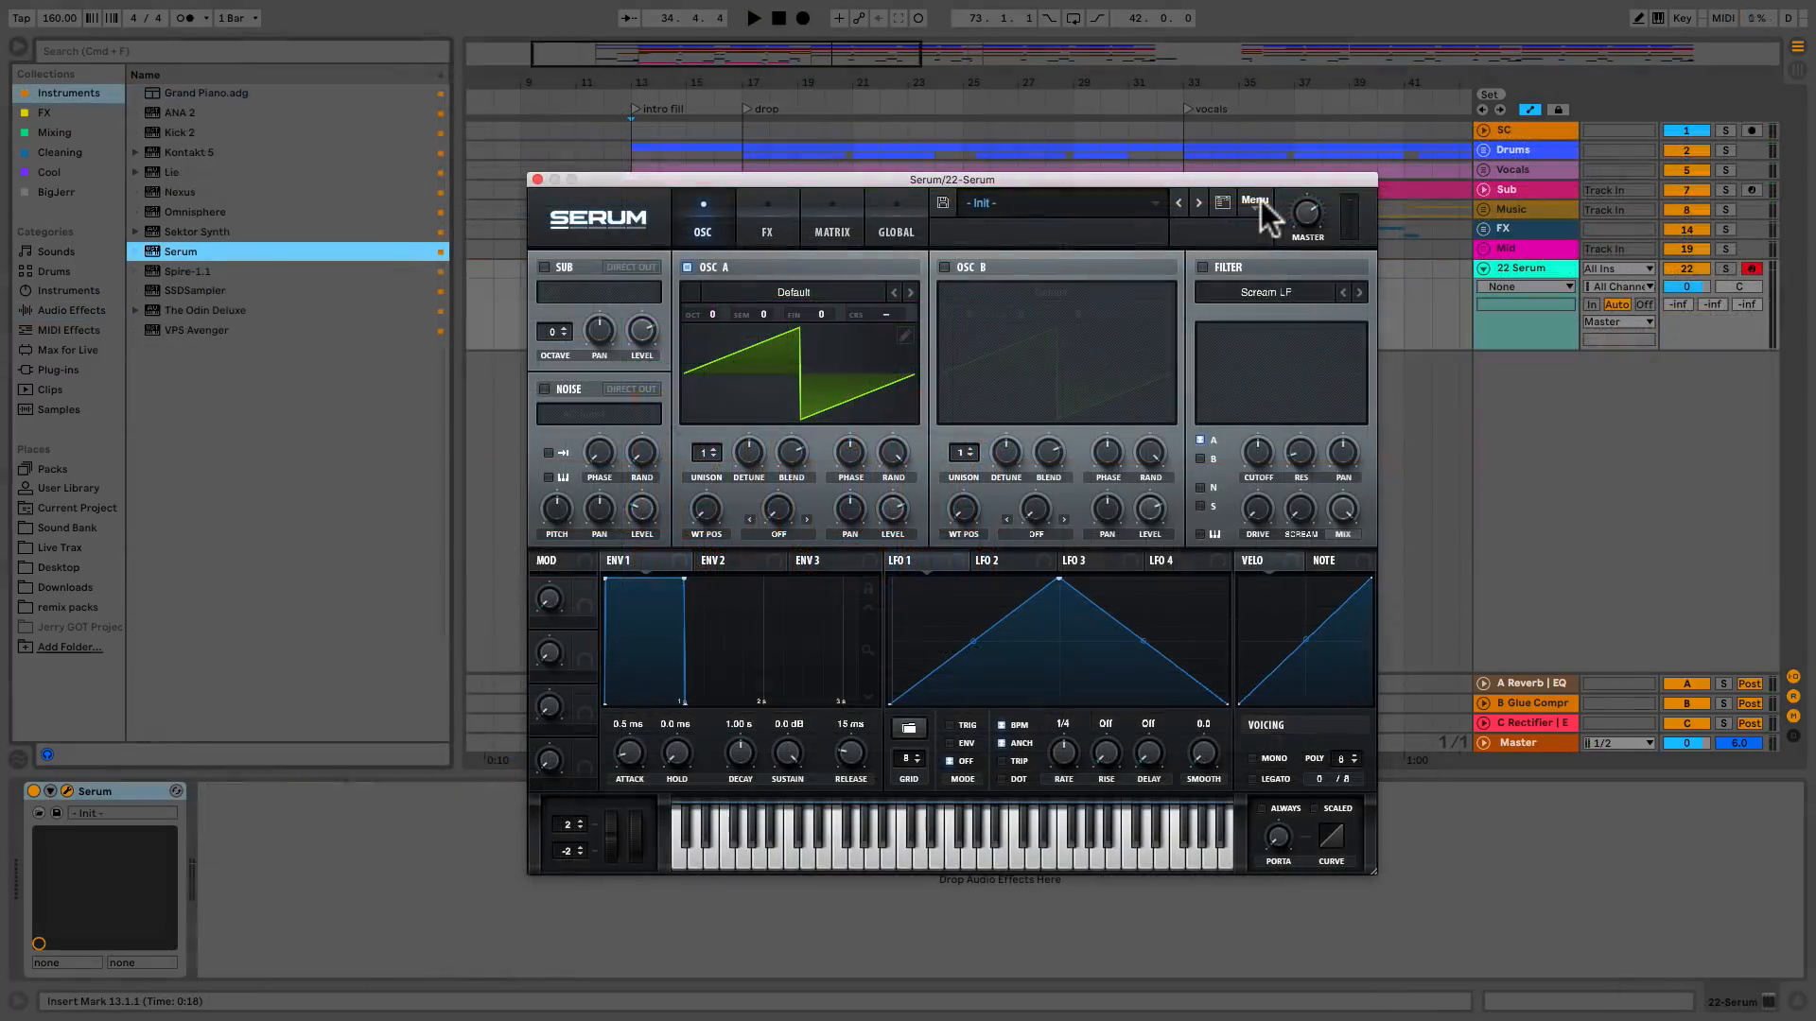
Open Serum's filter type dropdown to browse the Misc filter types.
left_click(1268, 292)
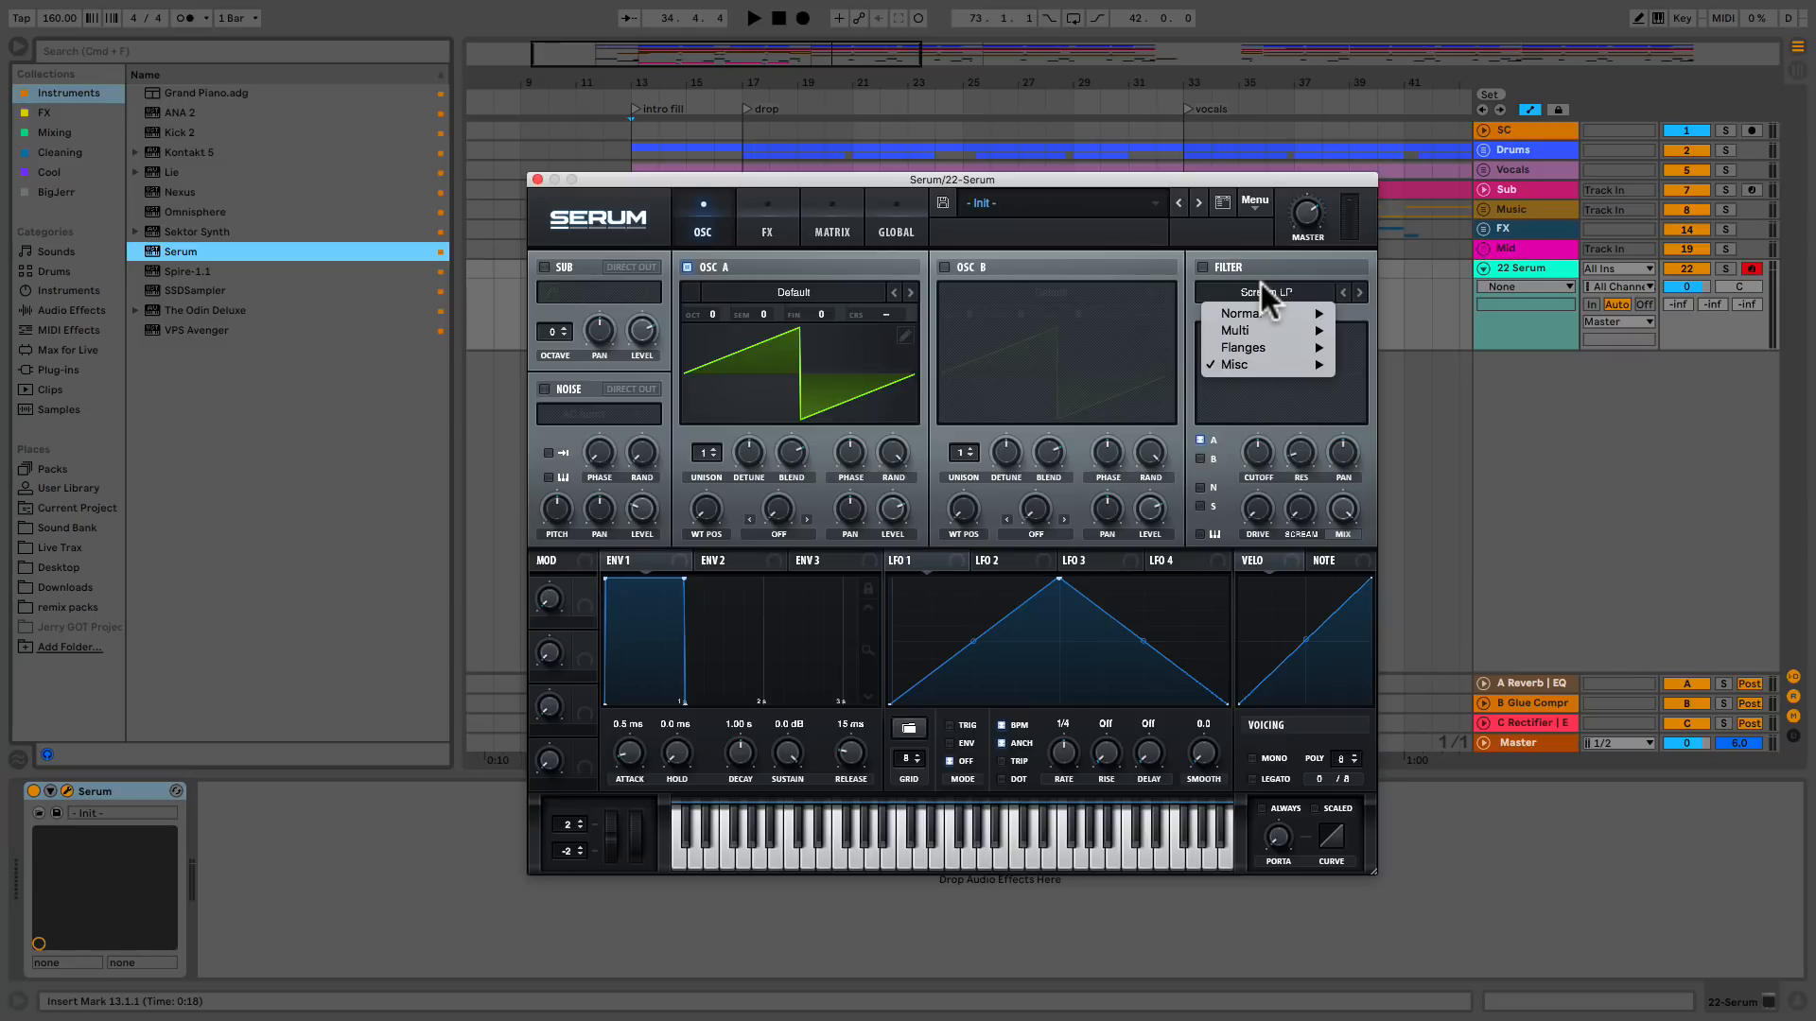
mouse_move(1234, 363)
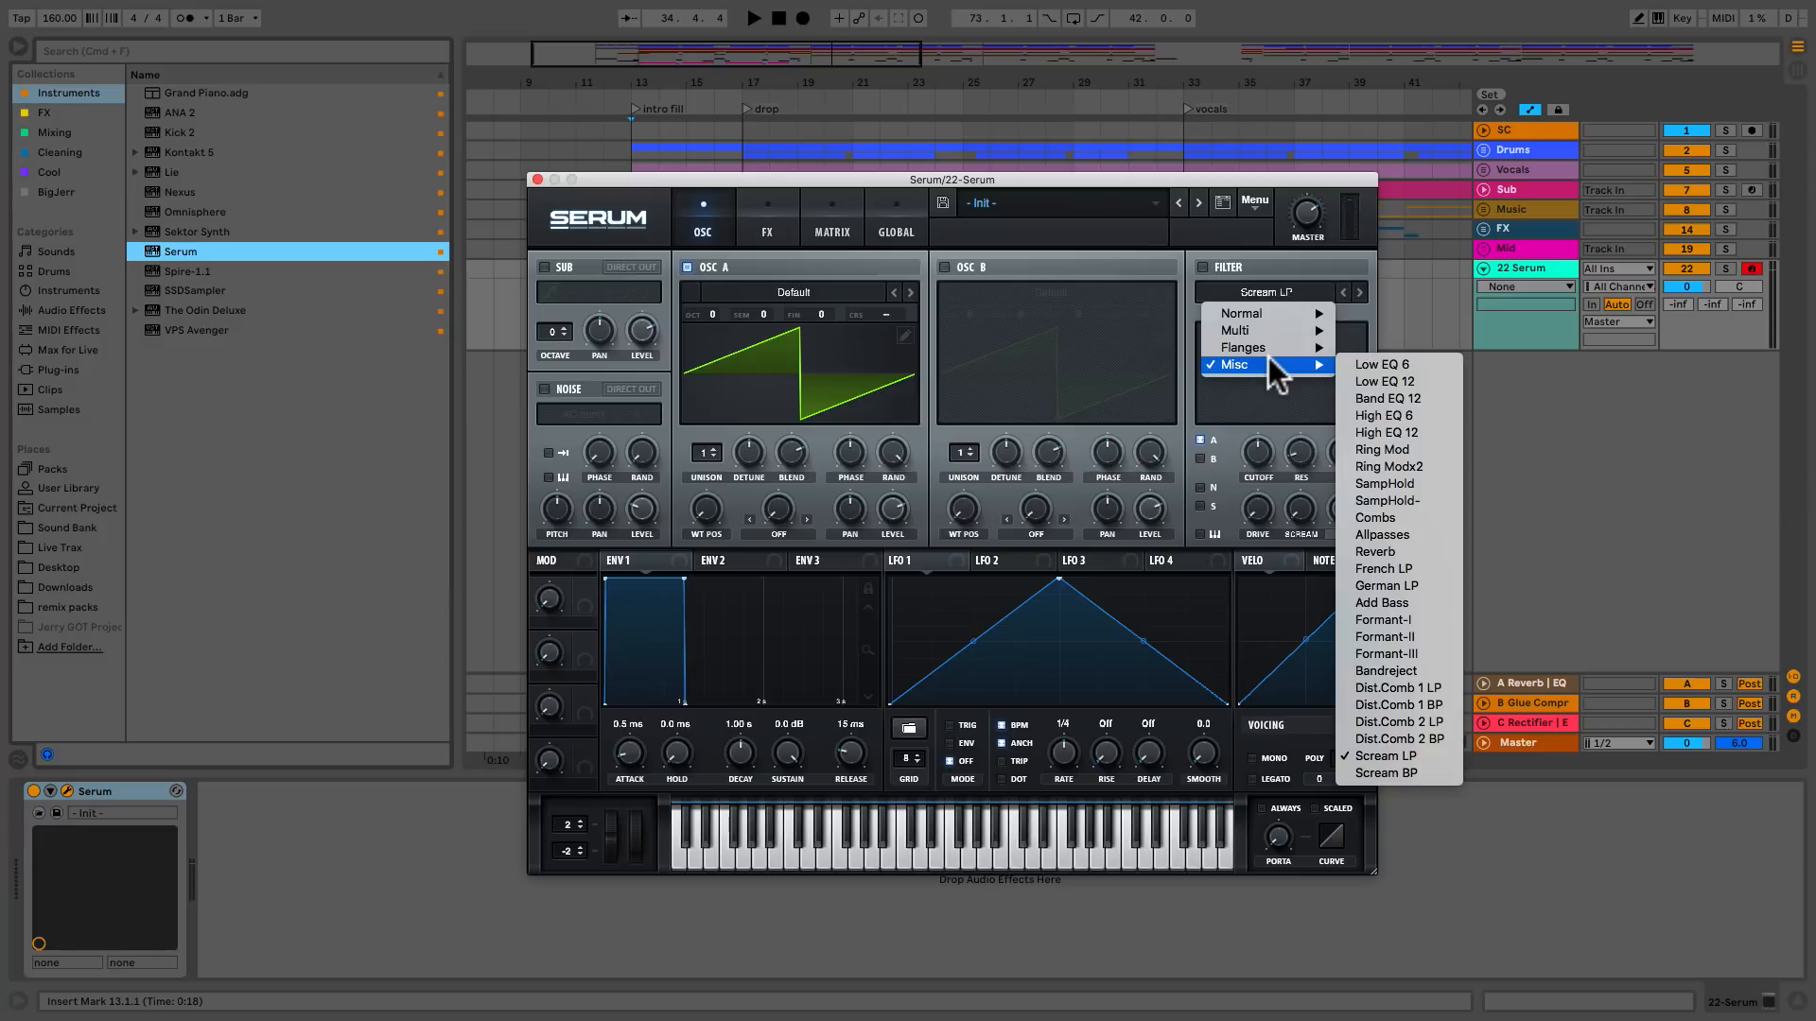
mouse_move(1396, 755)
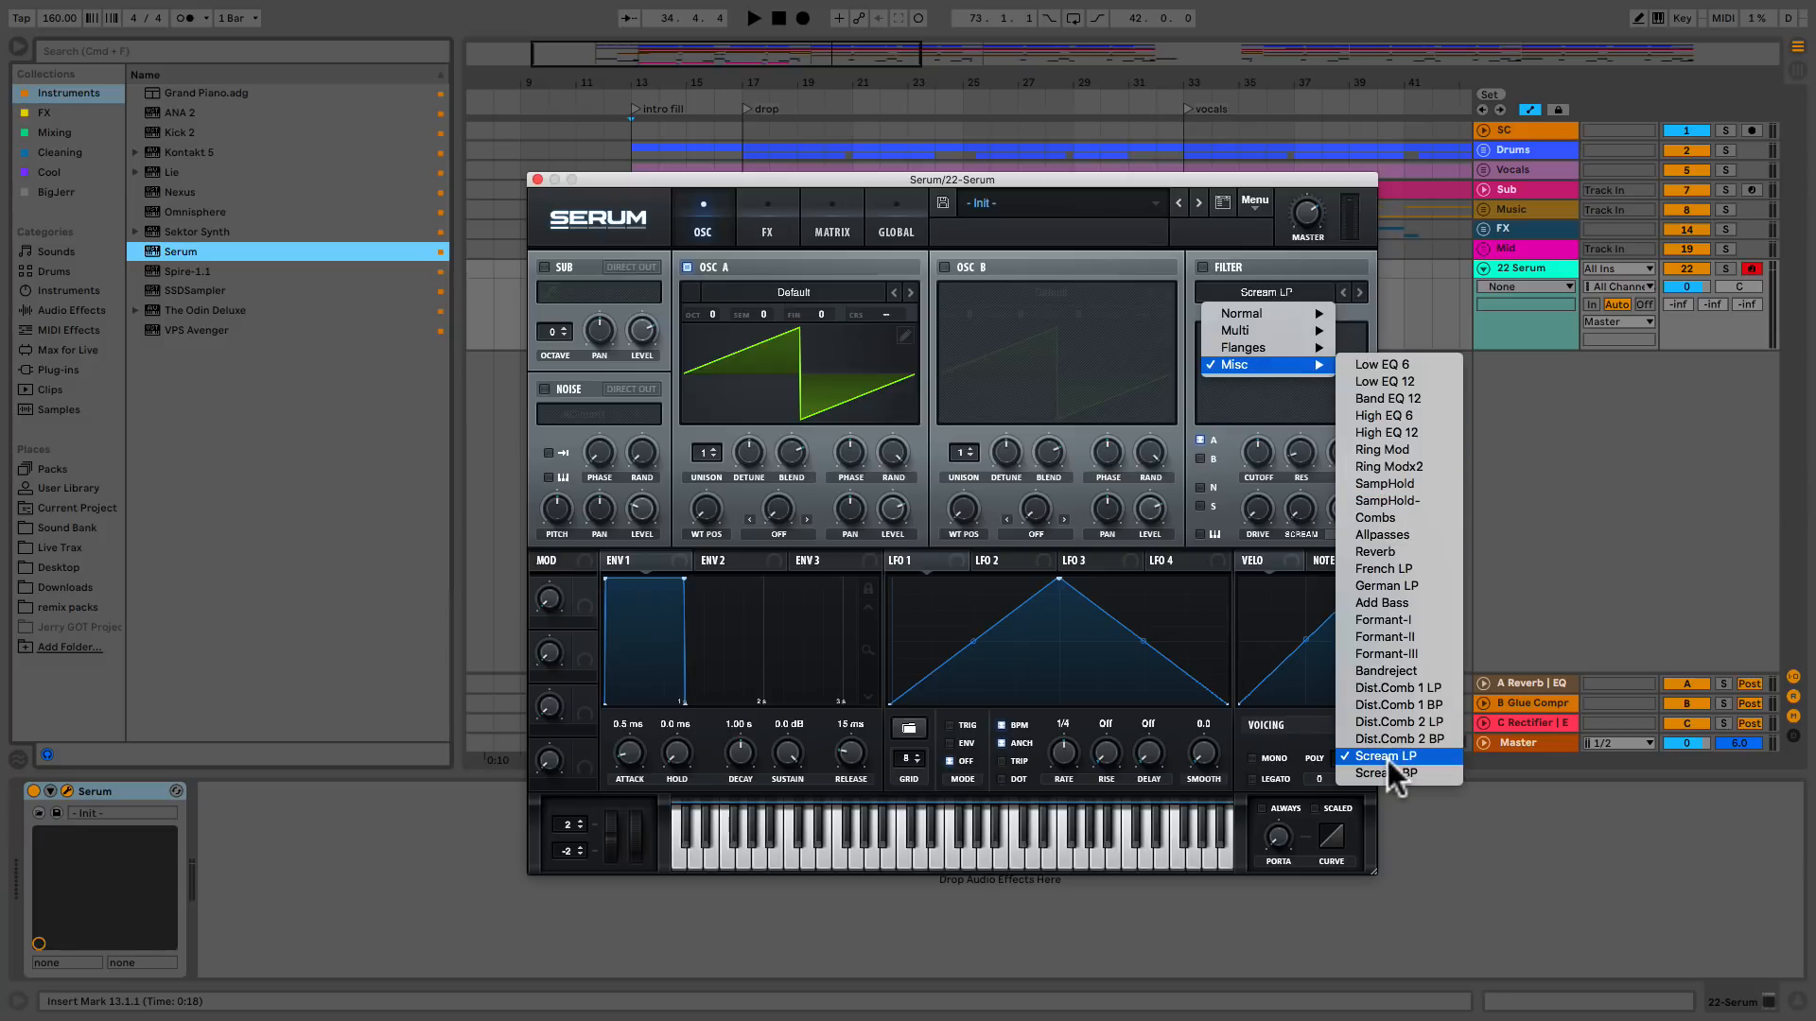
Choose the Scream LP filter type and switch the filter on.
left_click(1381, 756)
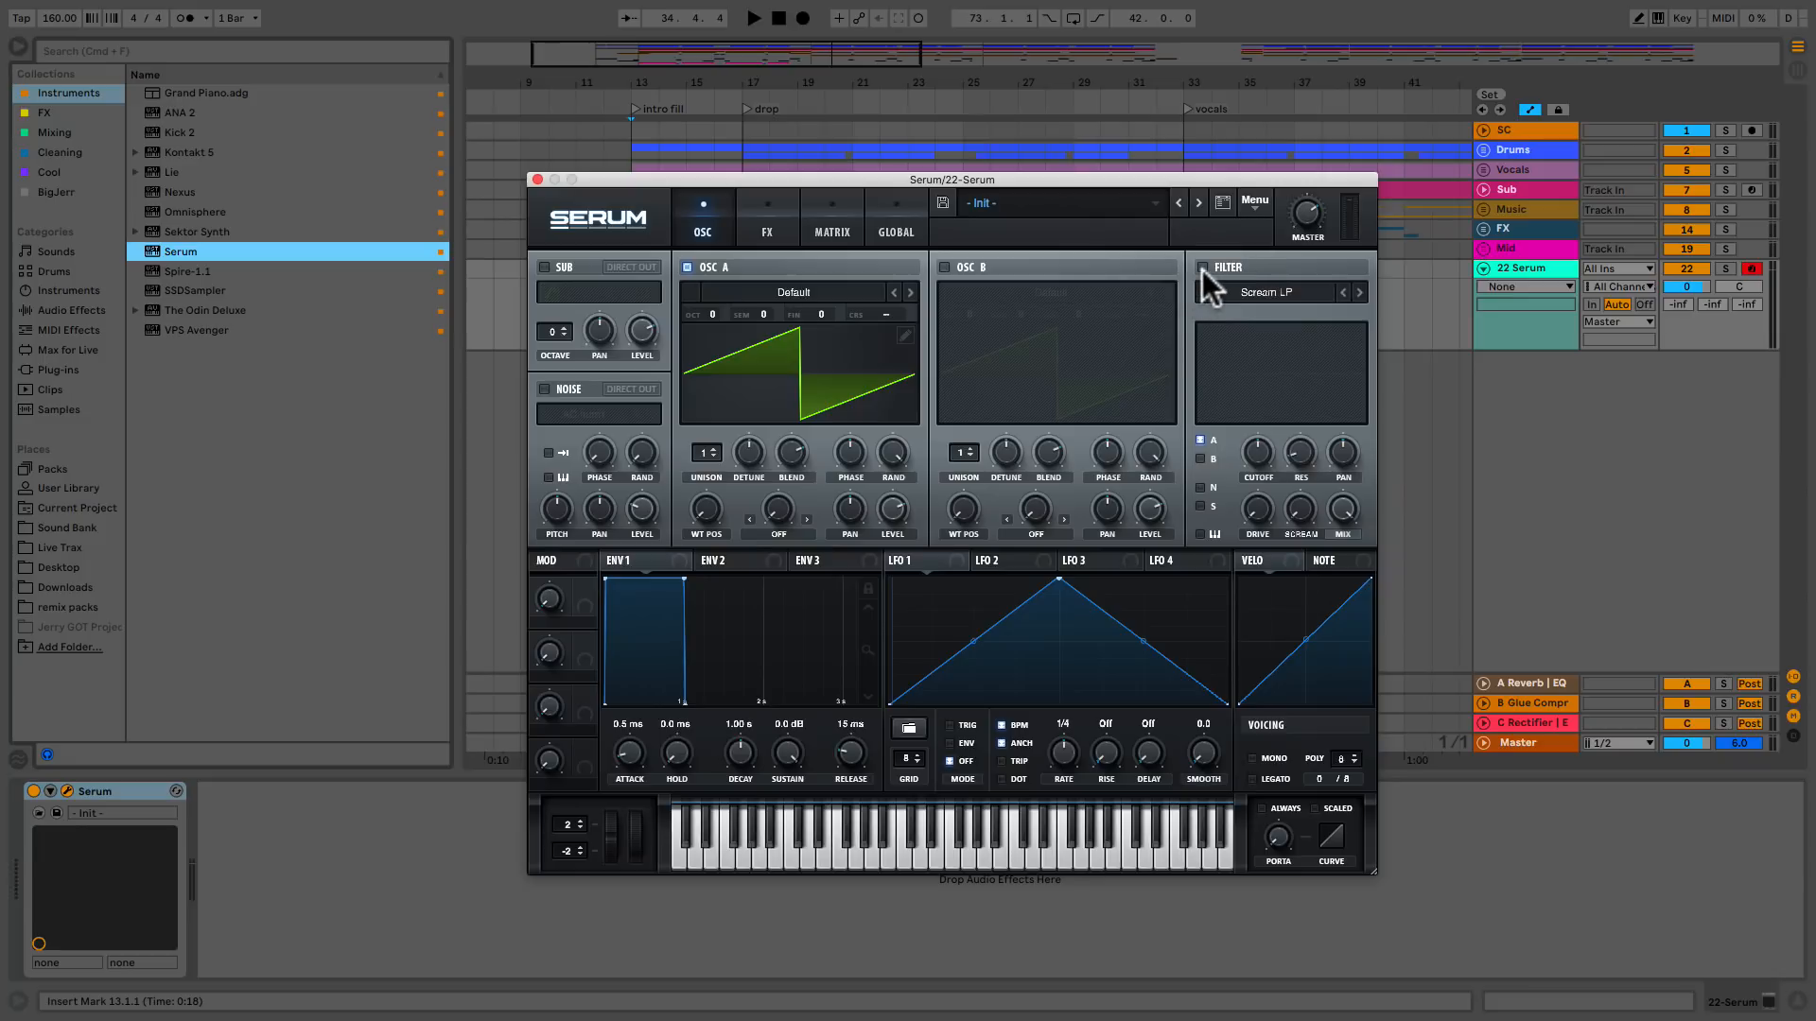
left_click(1201, 267)
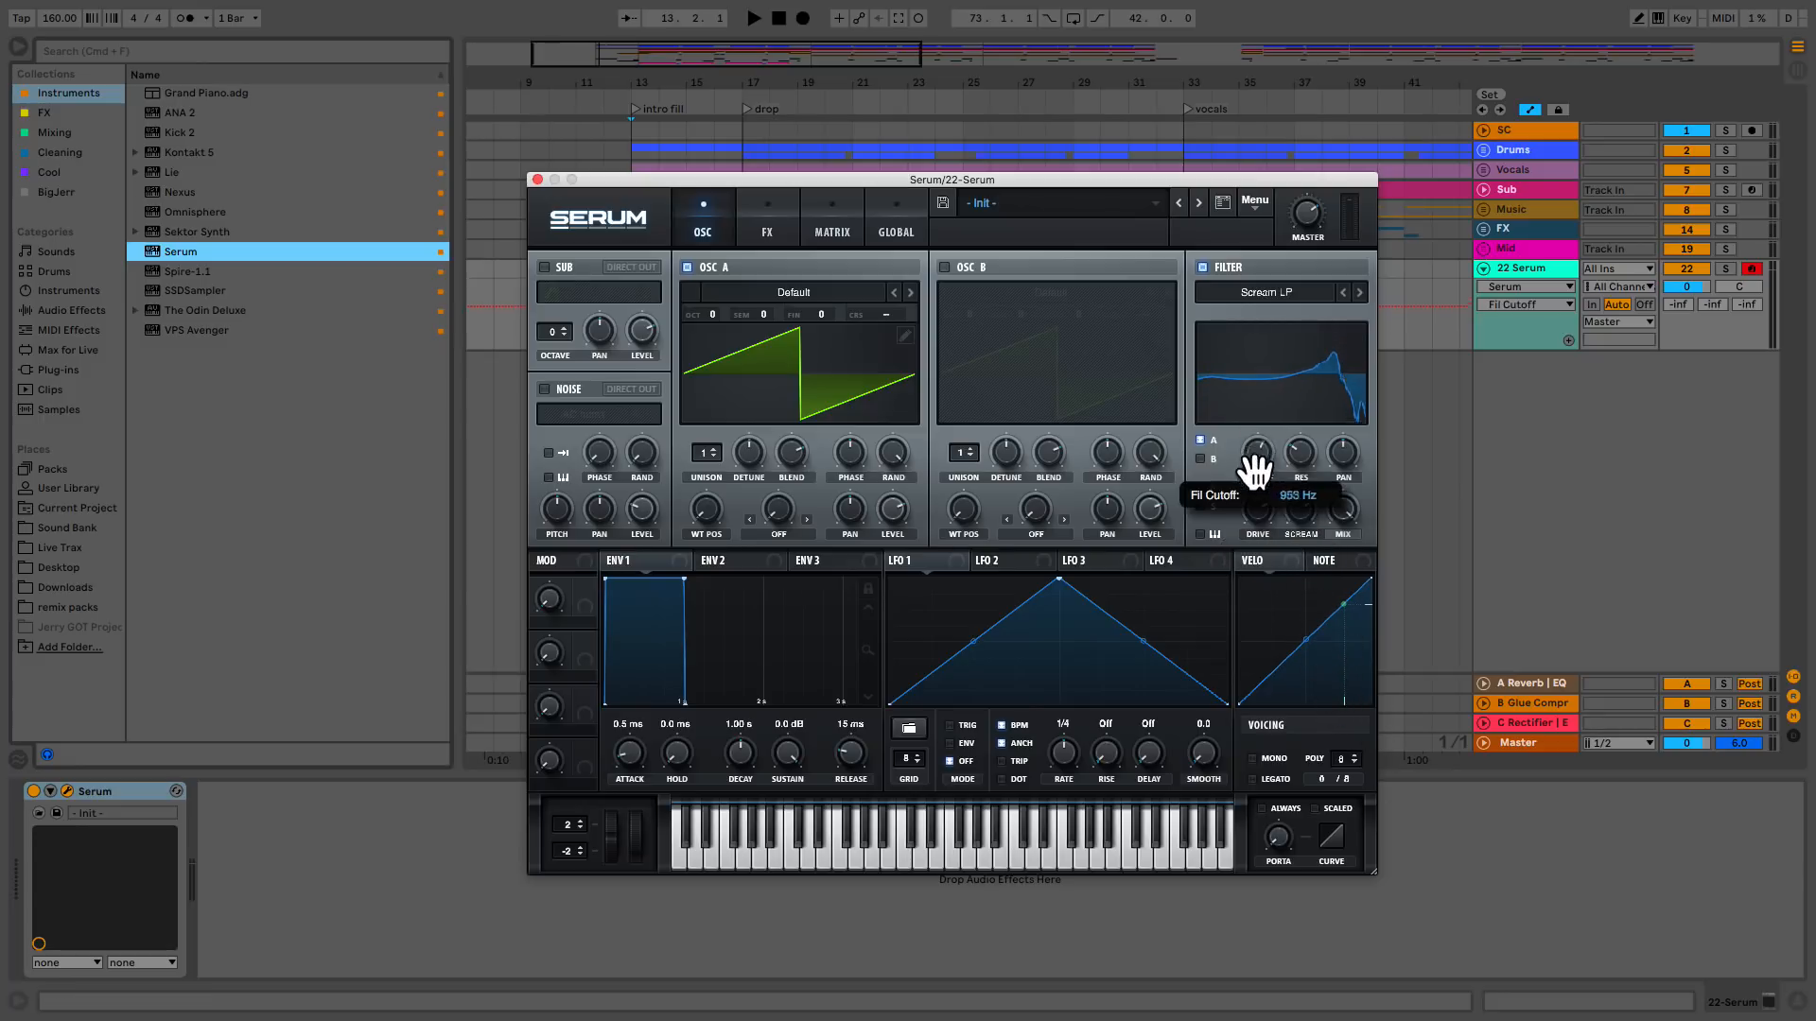
Lower the filter cutoff further and route LFO 1 onto the cutoff.
left_click_drag(1257, 452, 1257, 510)
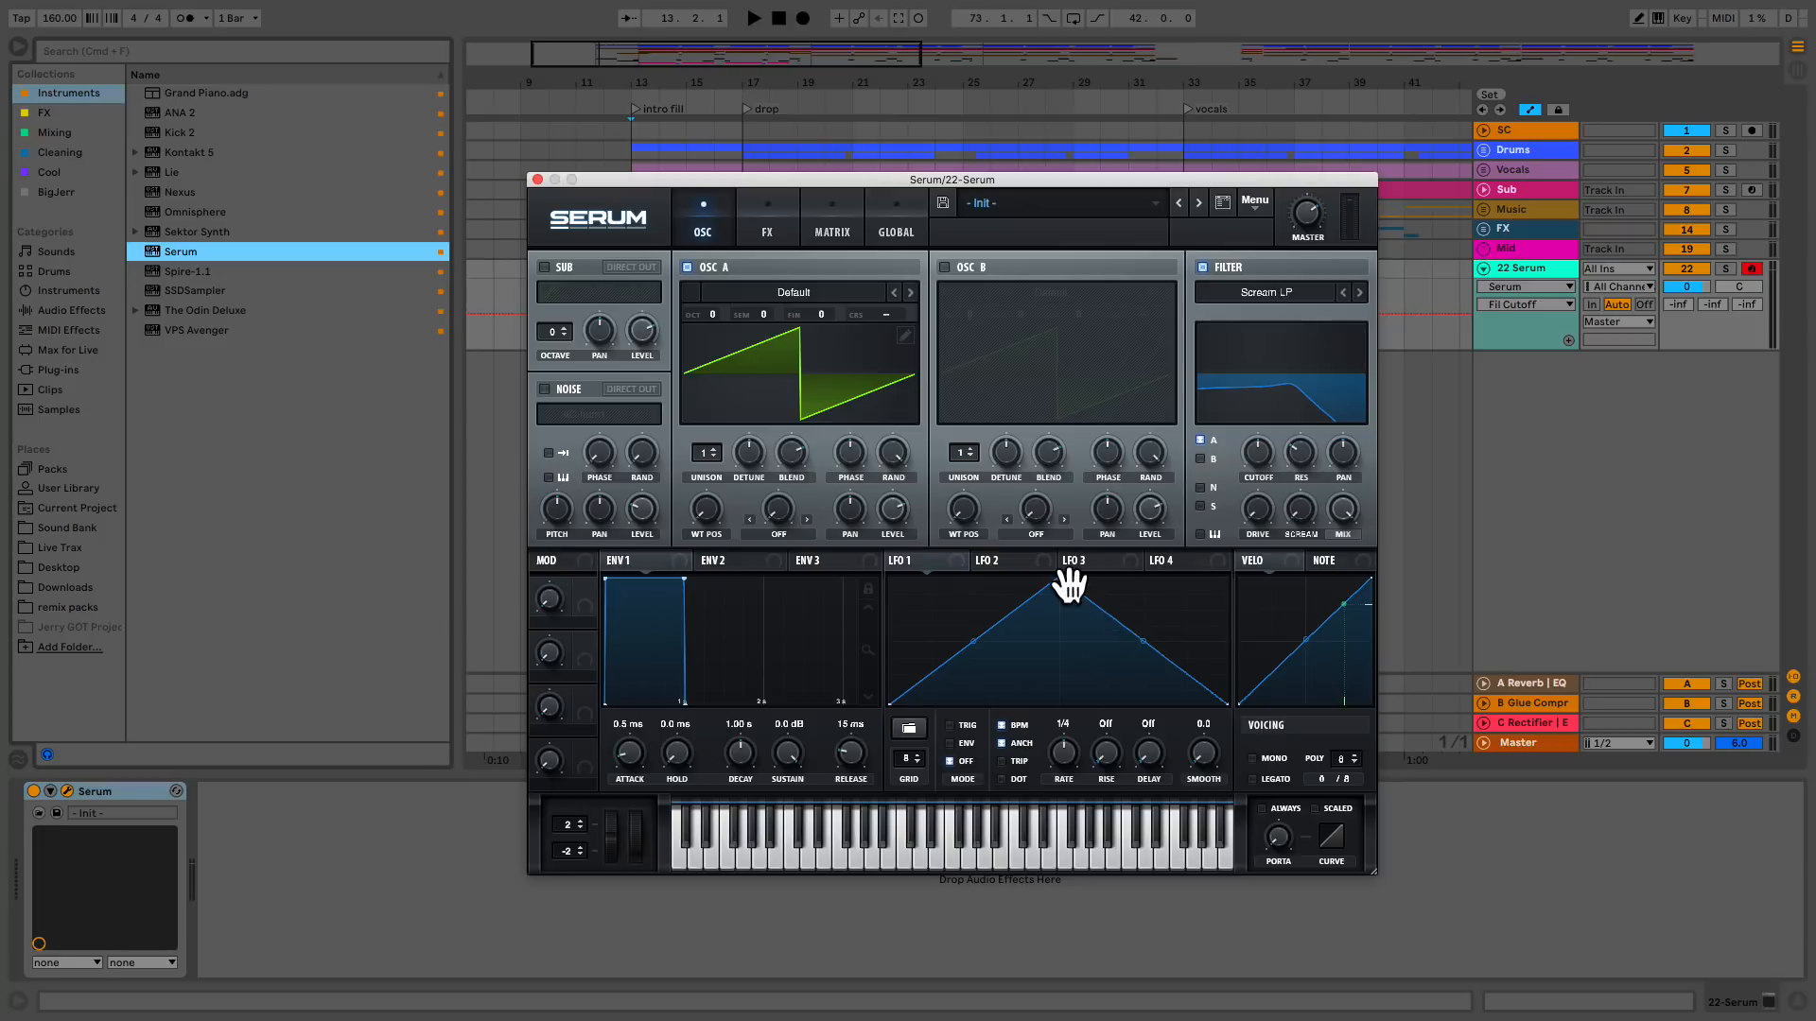
left_click_drag(1063, 584, 990, 625)
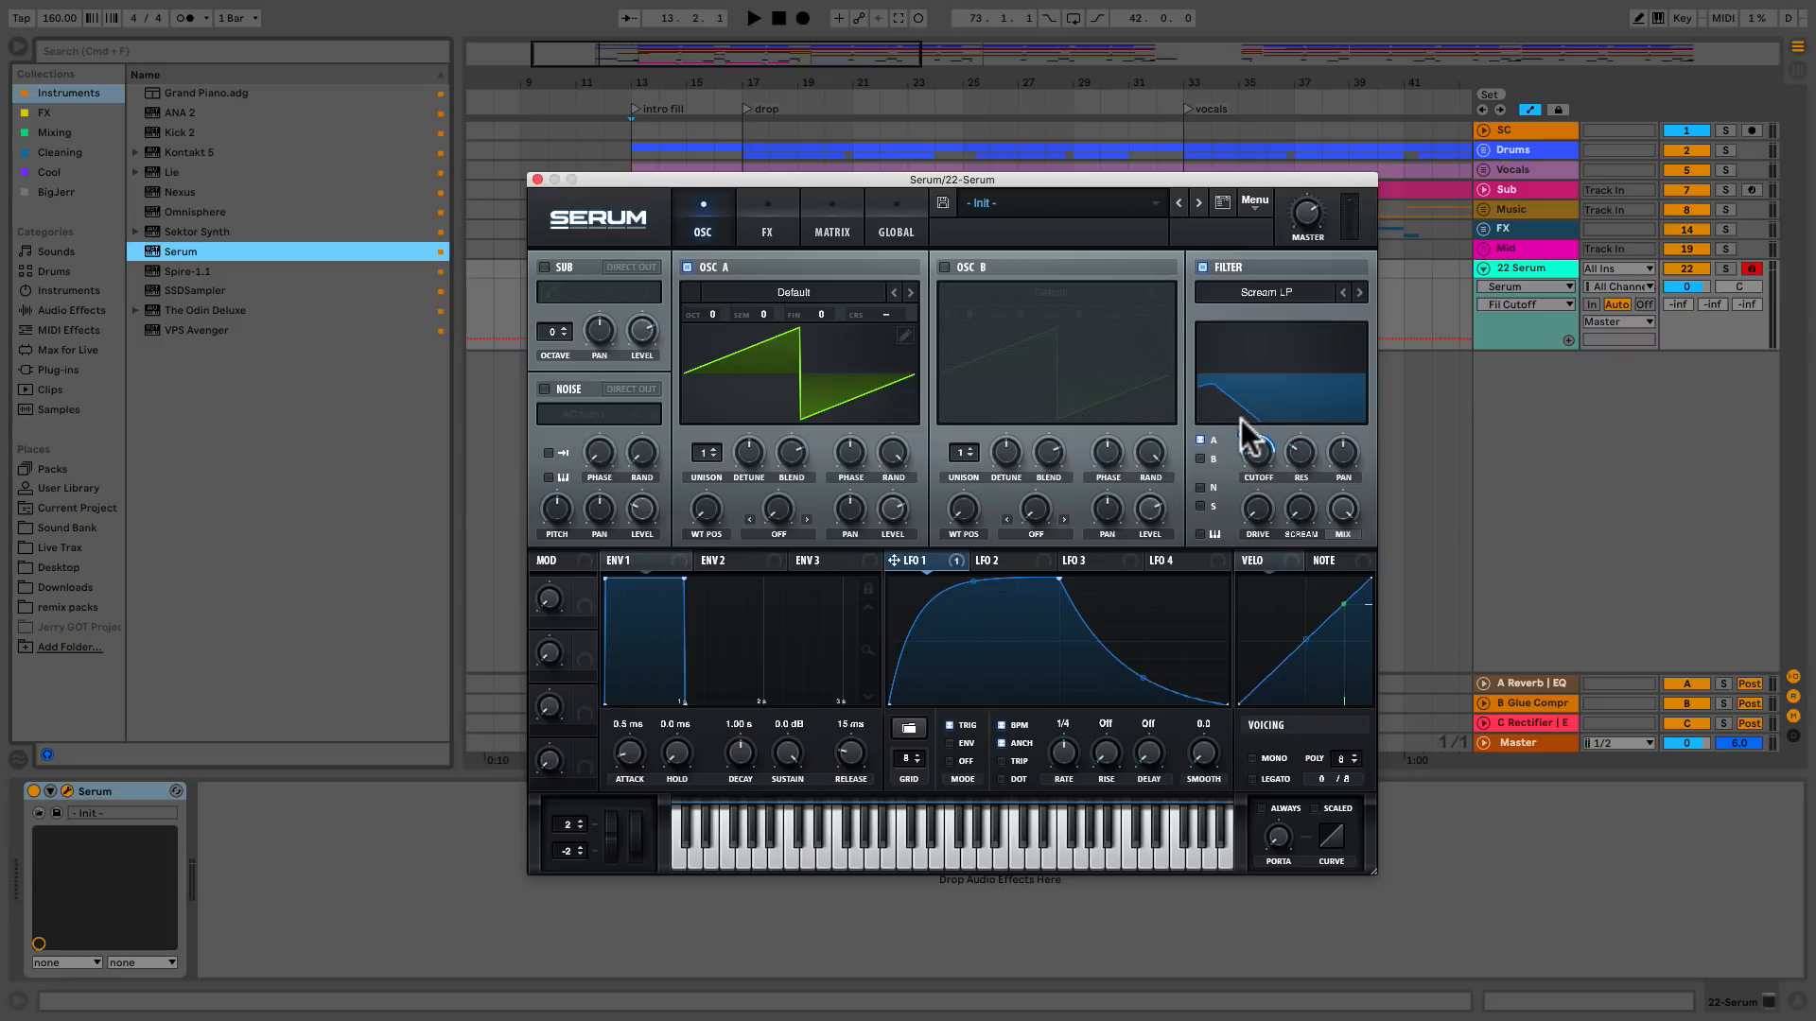
mouse_move(1296, 521)
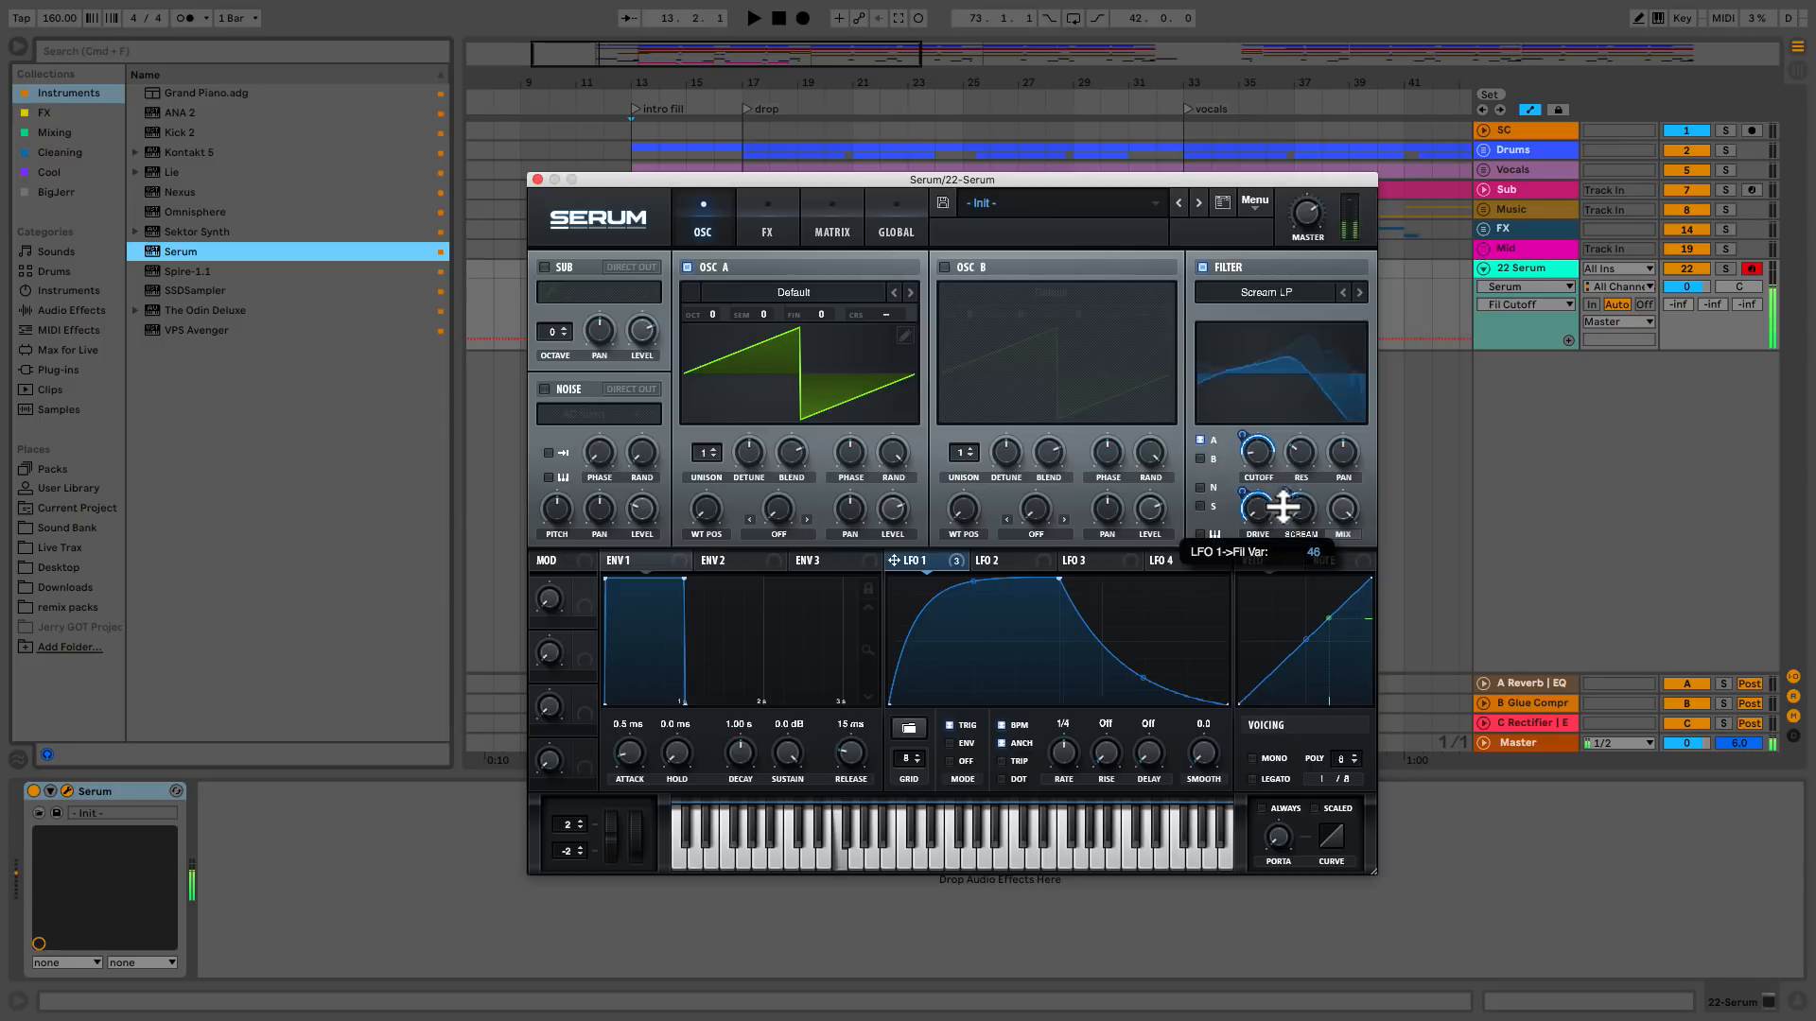
Set LFO 1's modulation depth on the filter drive to 31.
left_click_drag(1285, 510, 1285, 527)
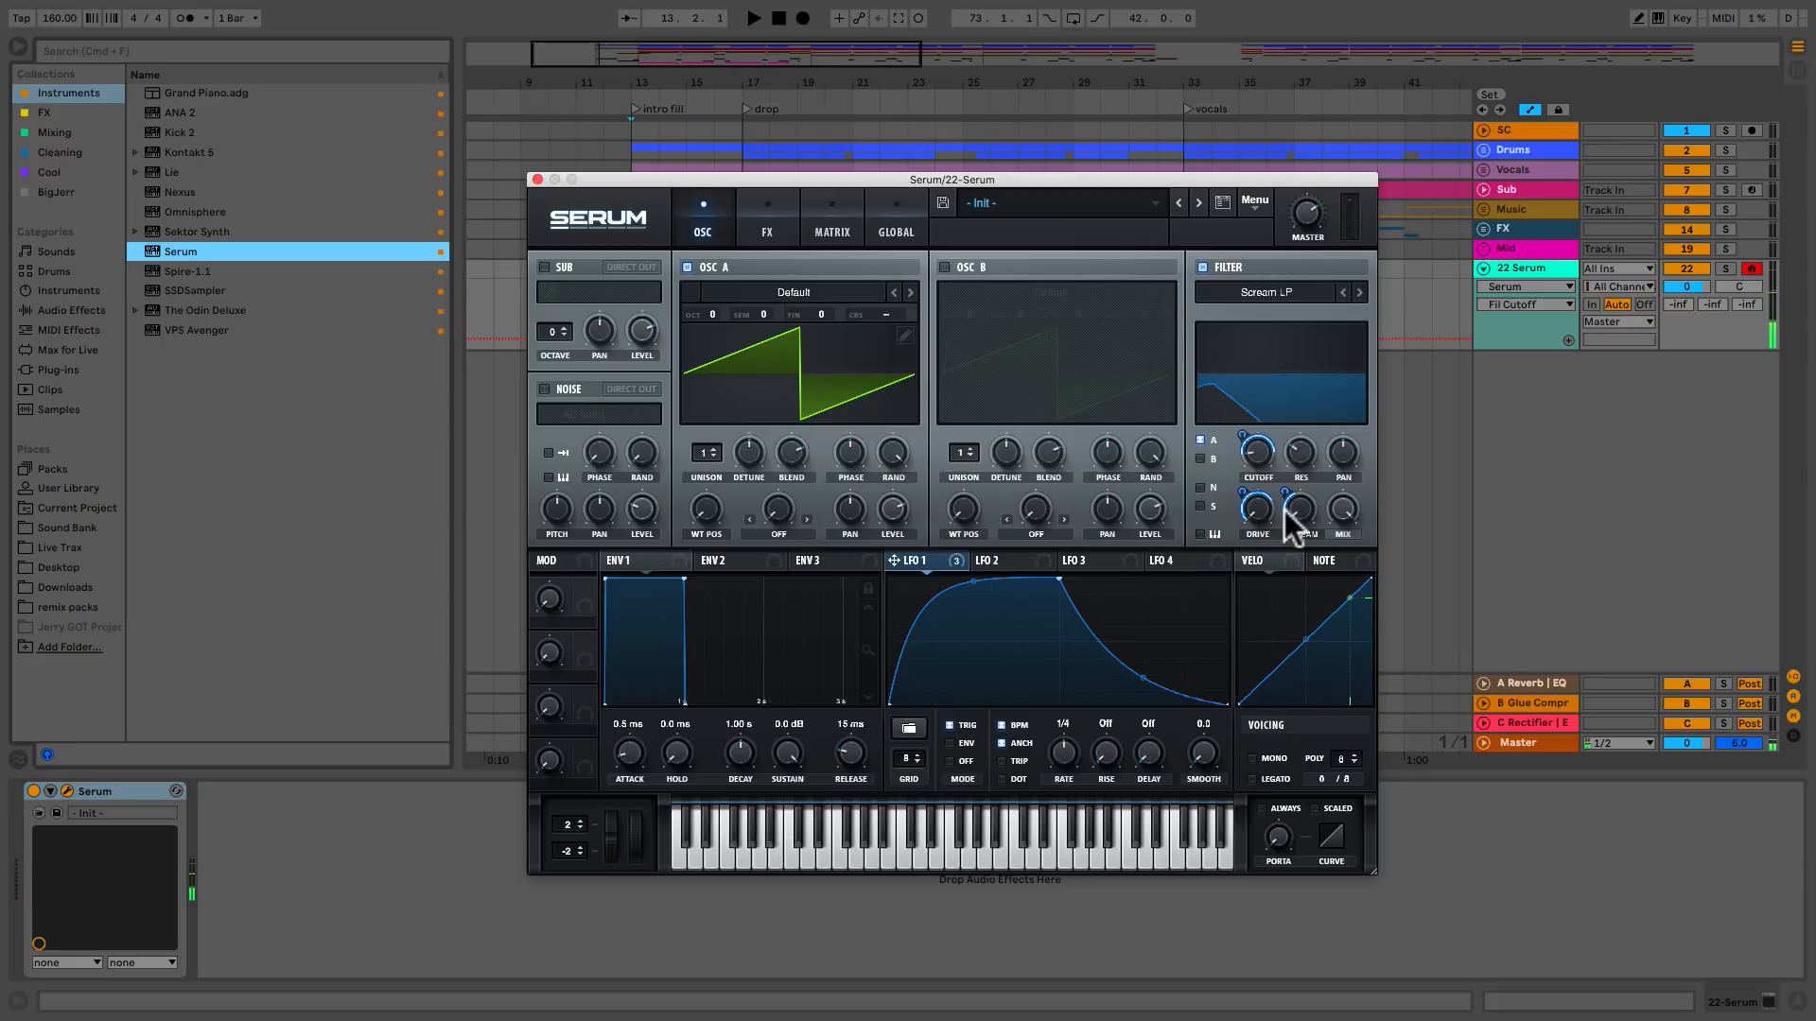
left_click_drag(1297, 511, 1288, 498)
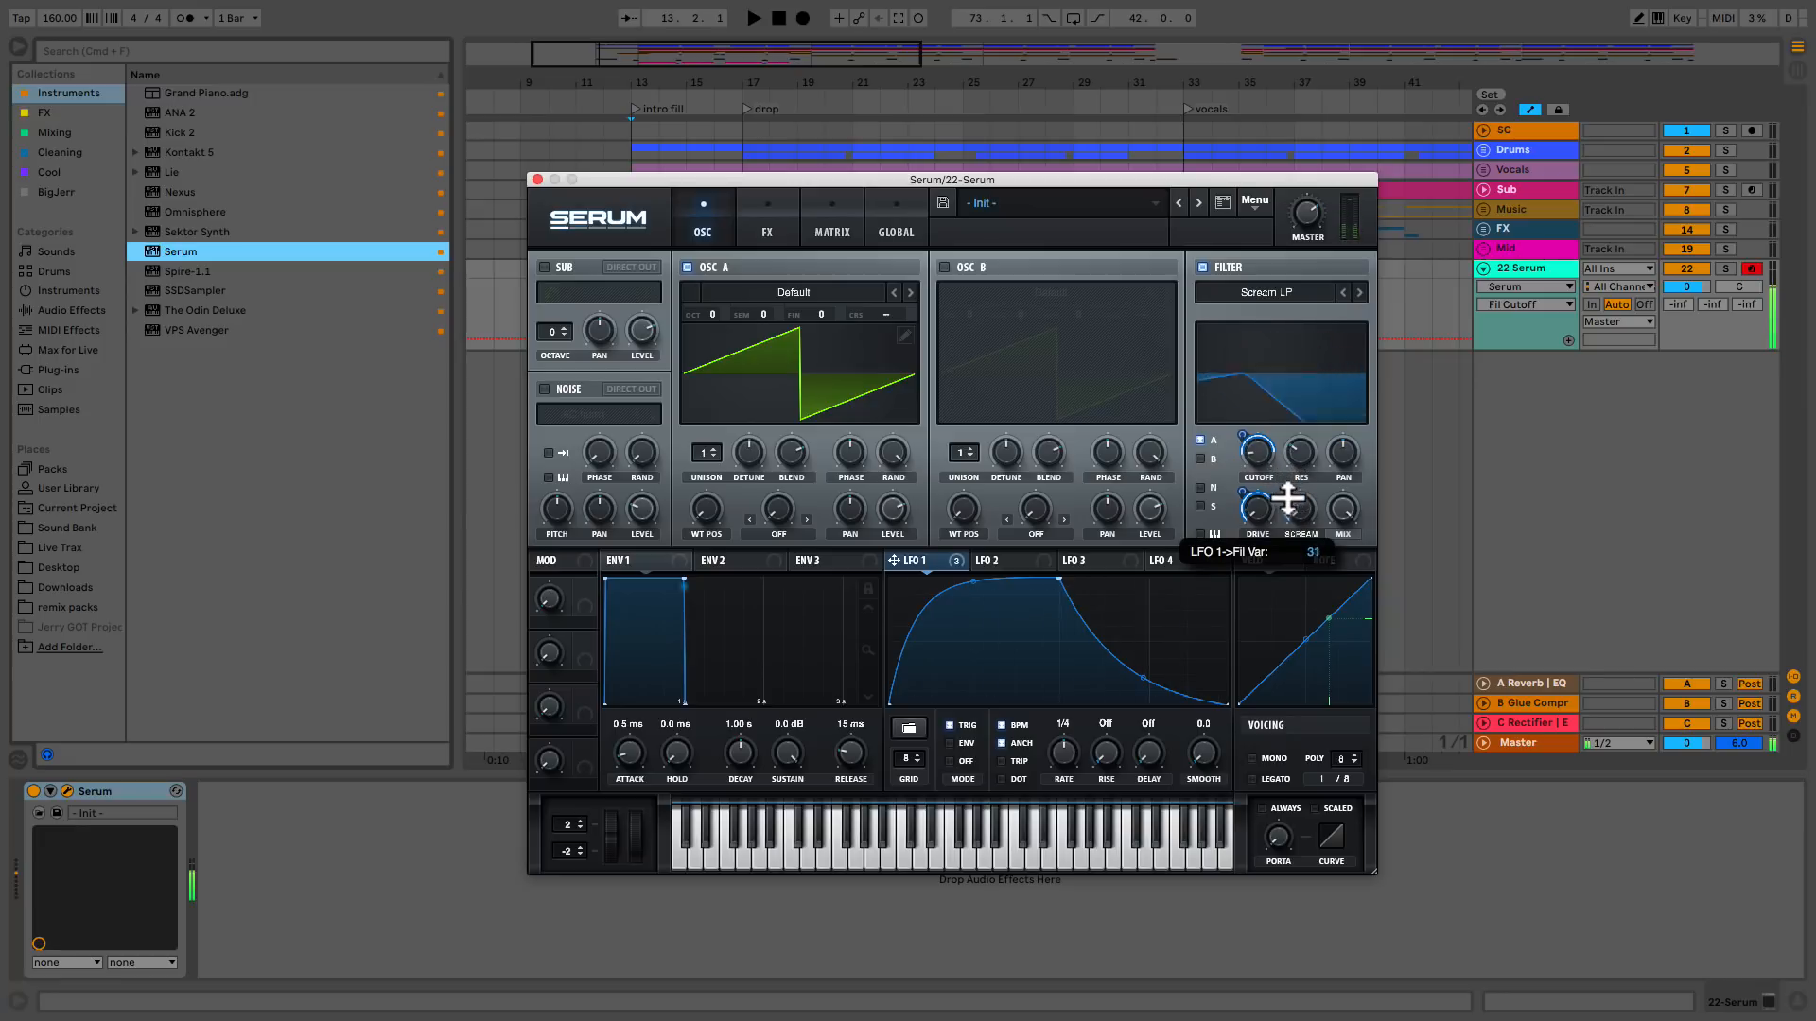
left_click_drag(1257, 510, 1257, 486)
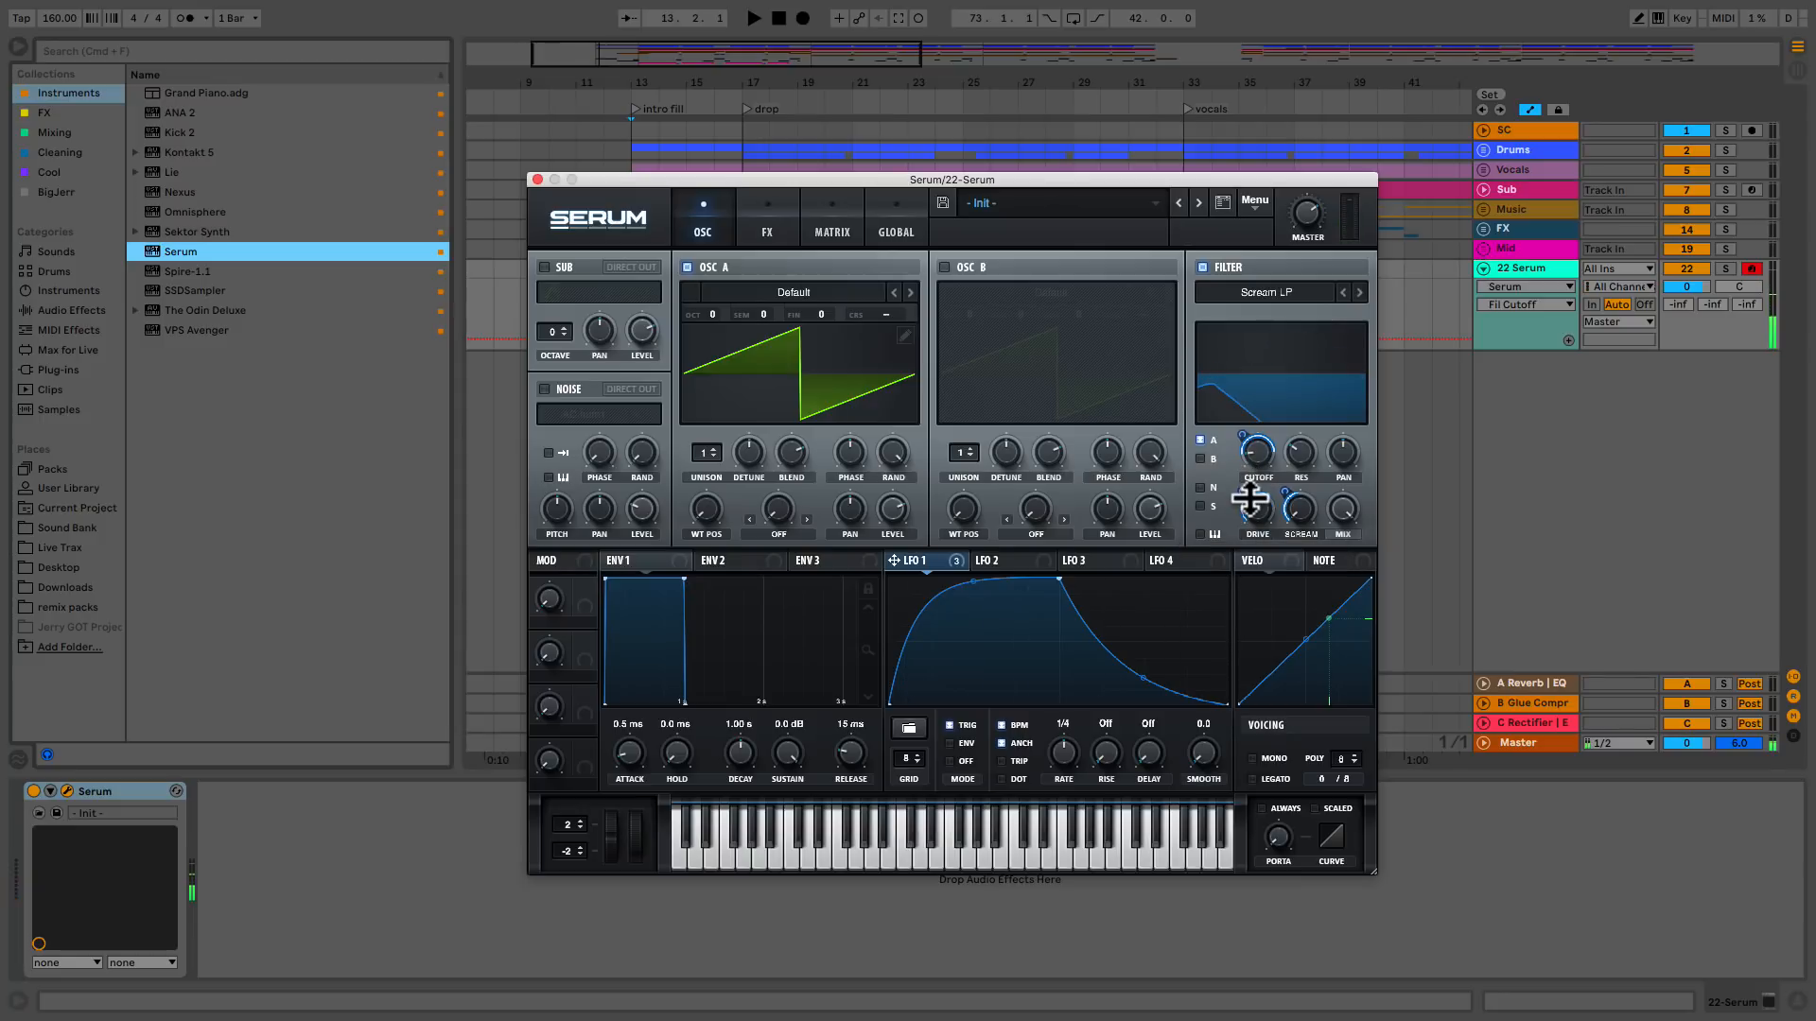
mouse_move(1242, 492)
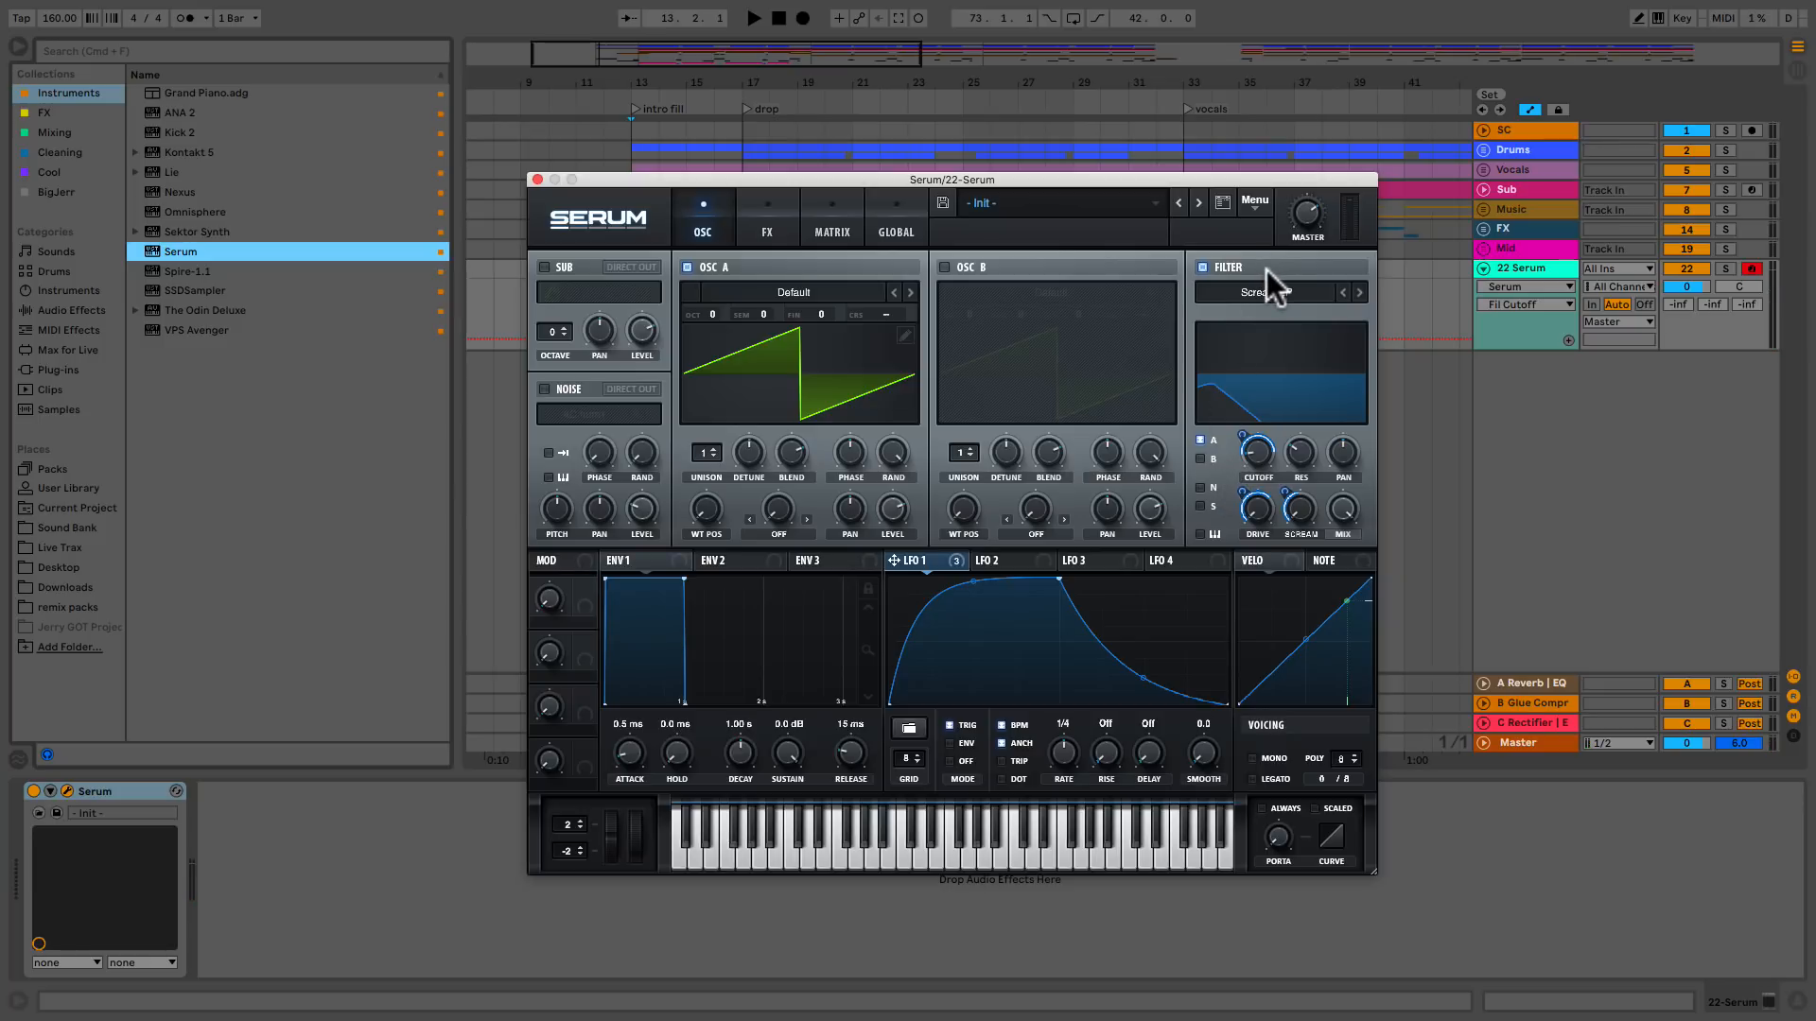
Switch the filter to Misc > Scream BP and nudge the cutoff knob.
left_click(1263, 293)
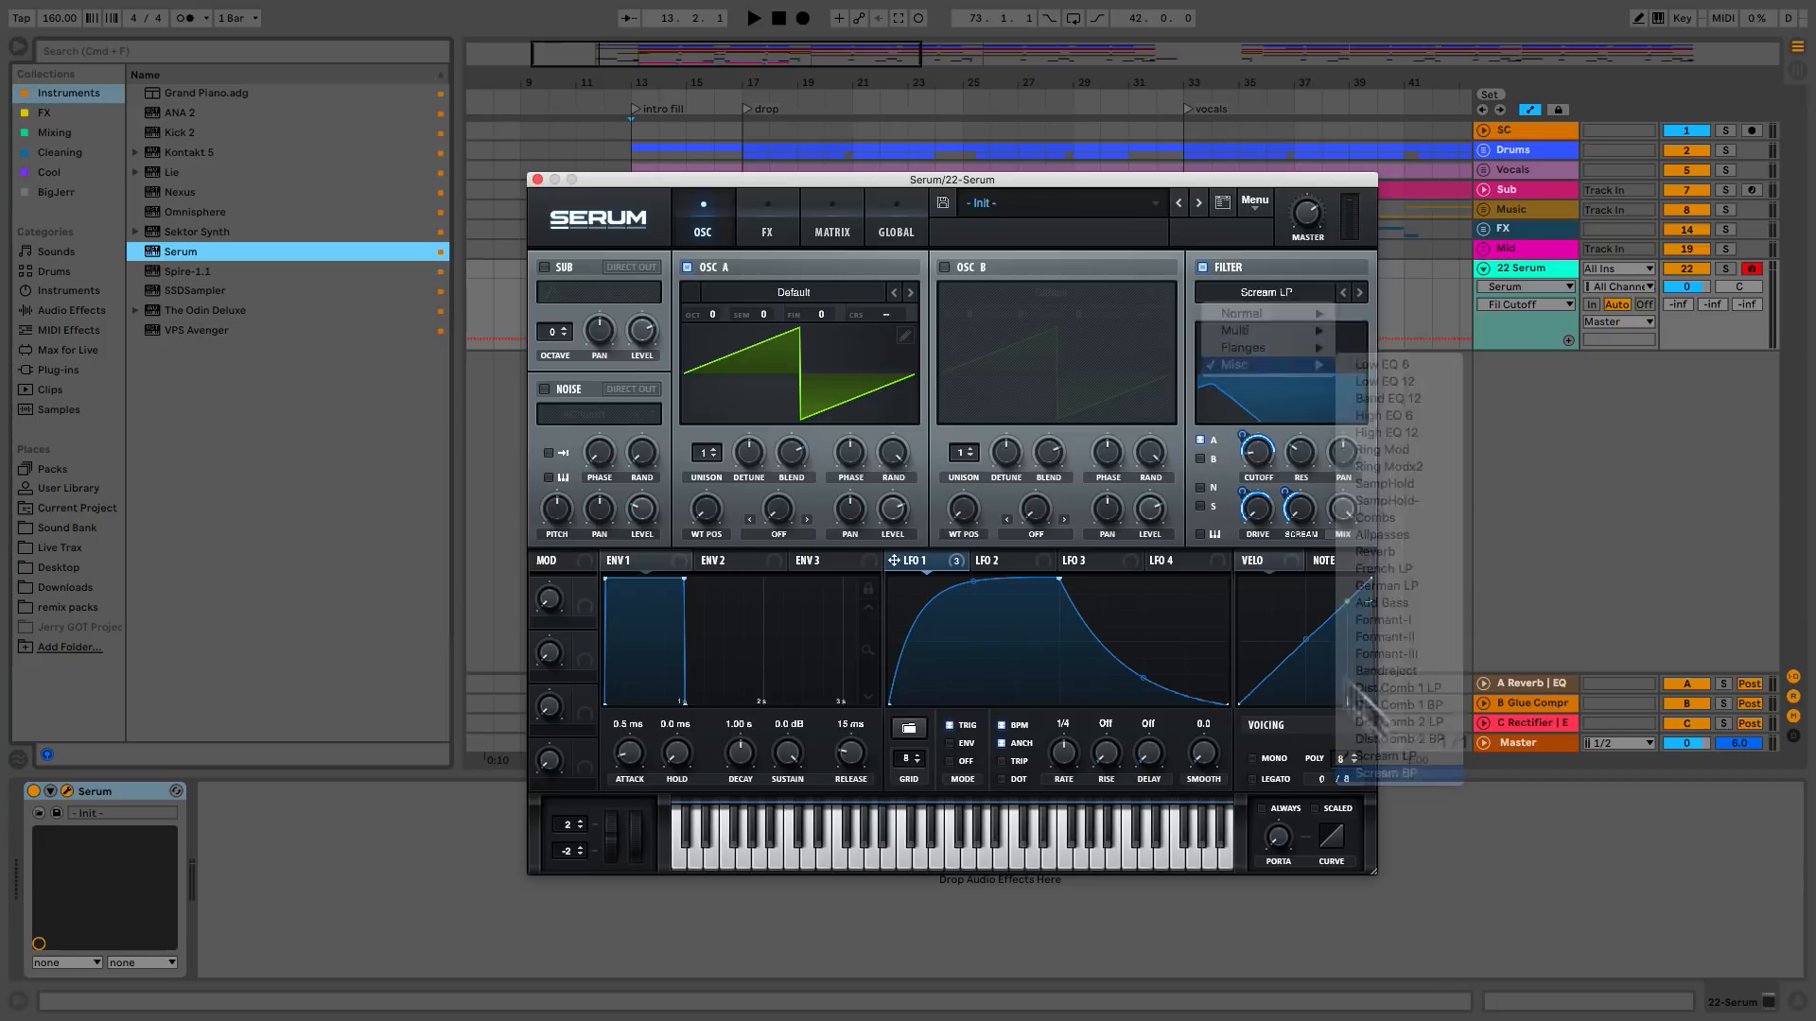
left_click(1384, 773)
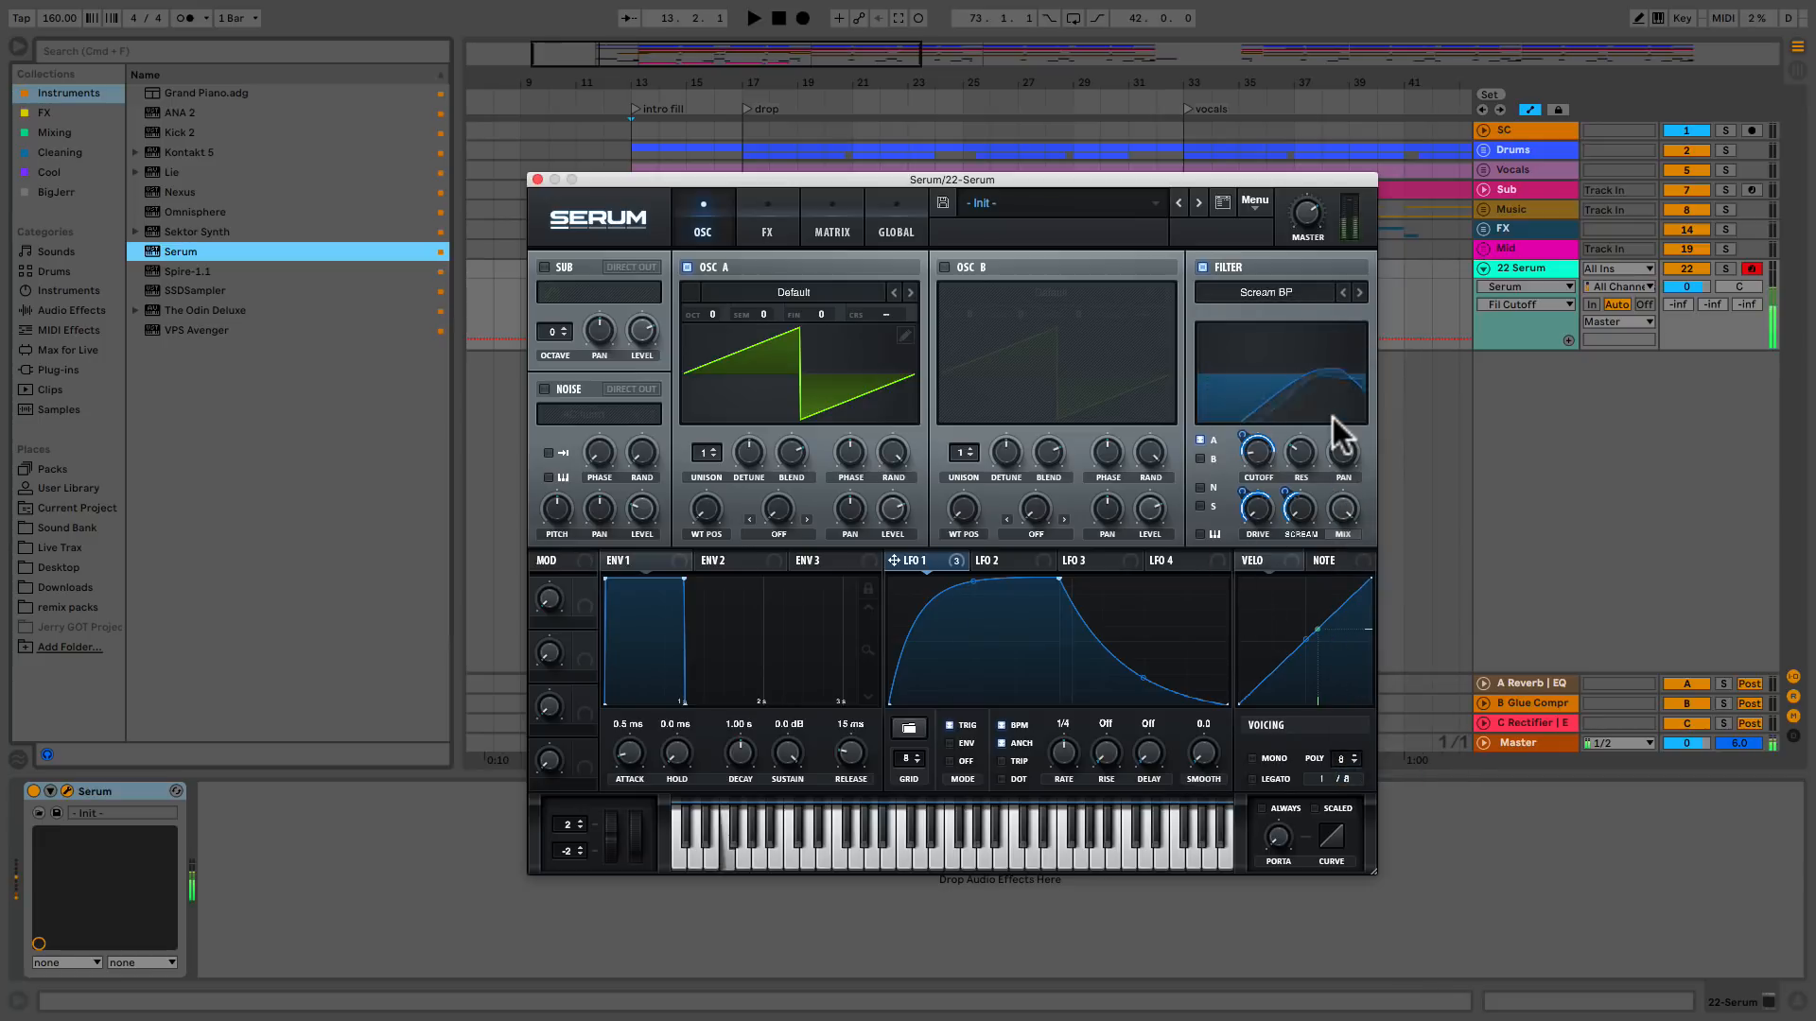
left_click_drag(1257, 452, 1257, 486)
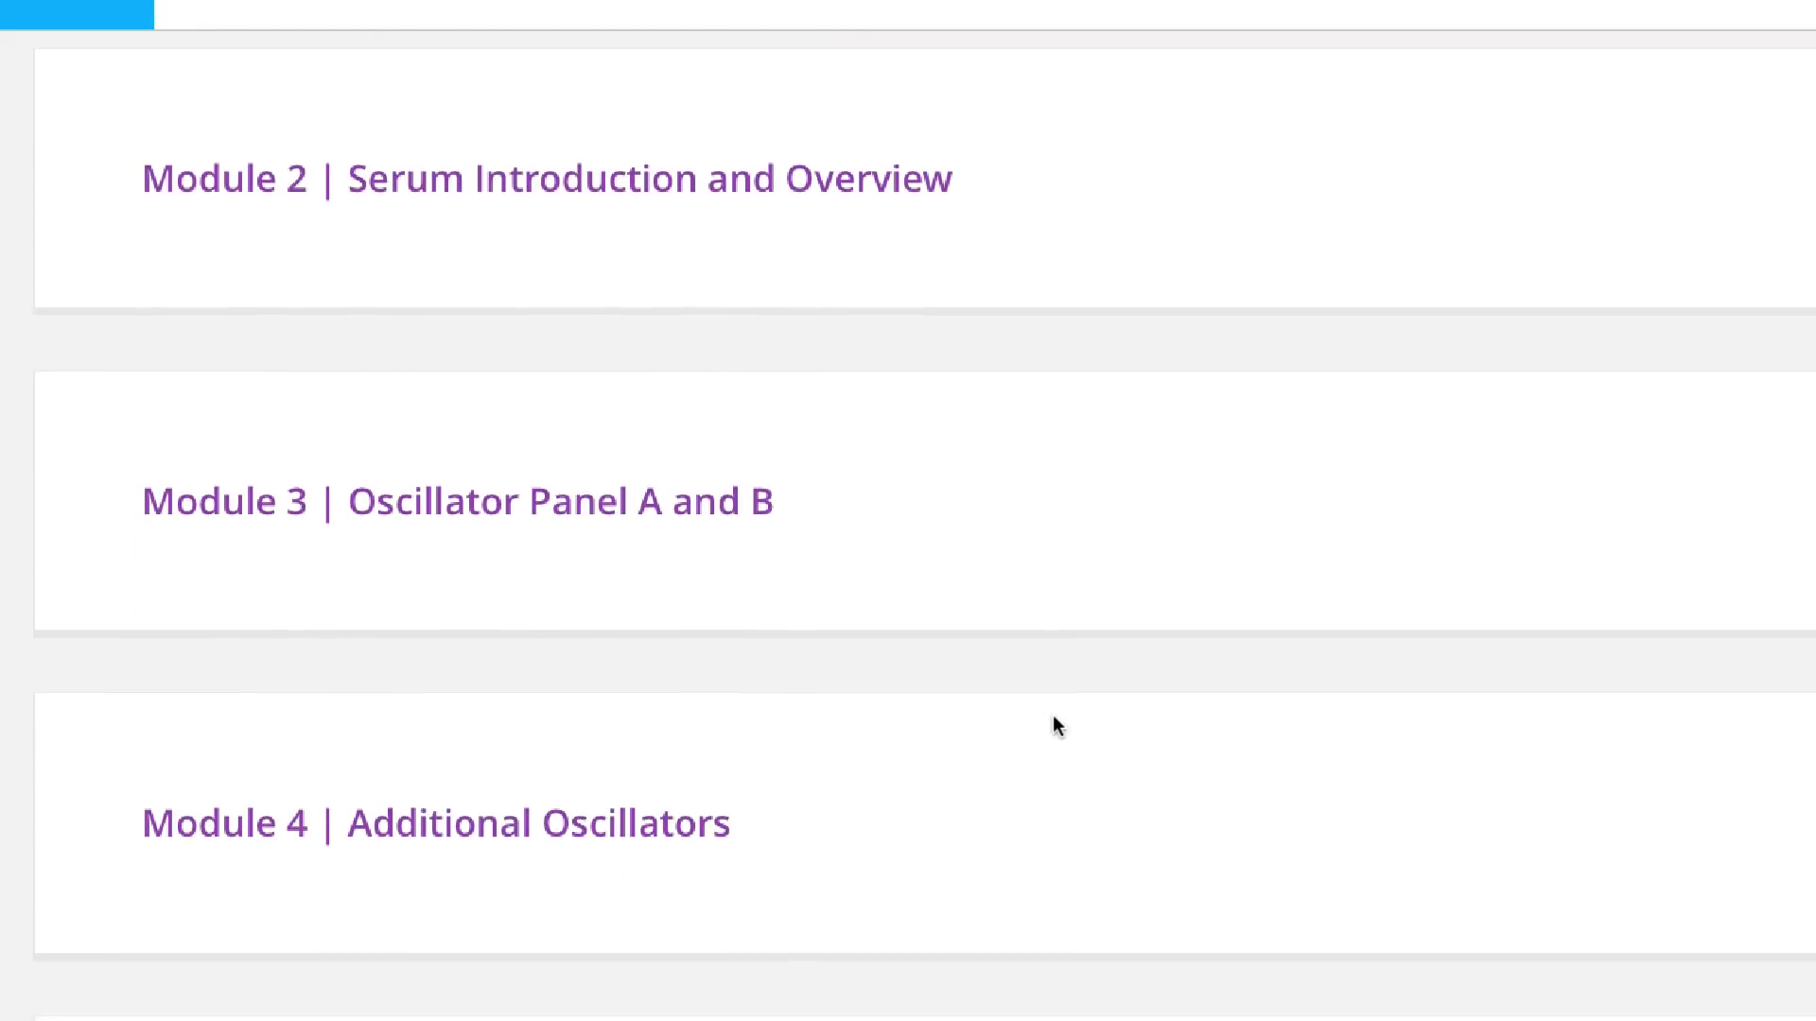
Scroll to the Hyper effect and save its current effect settings.
scroll("down", 3)
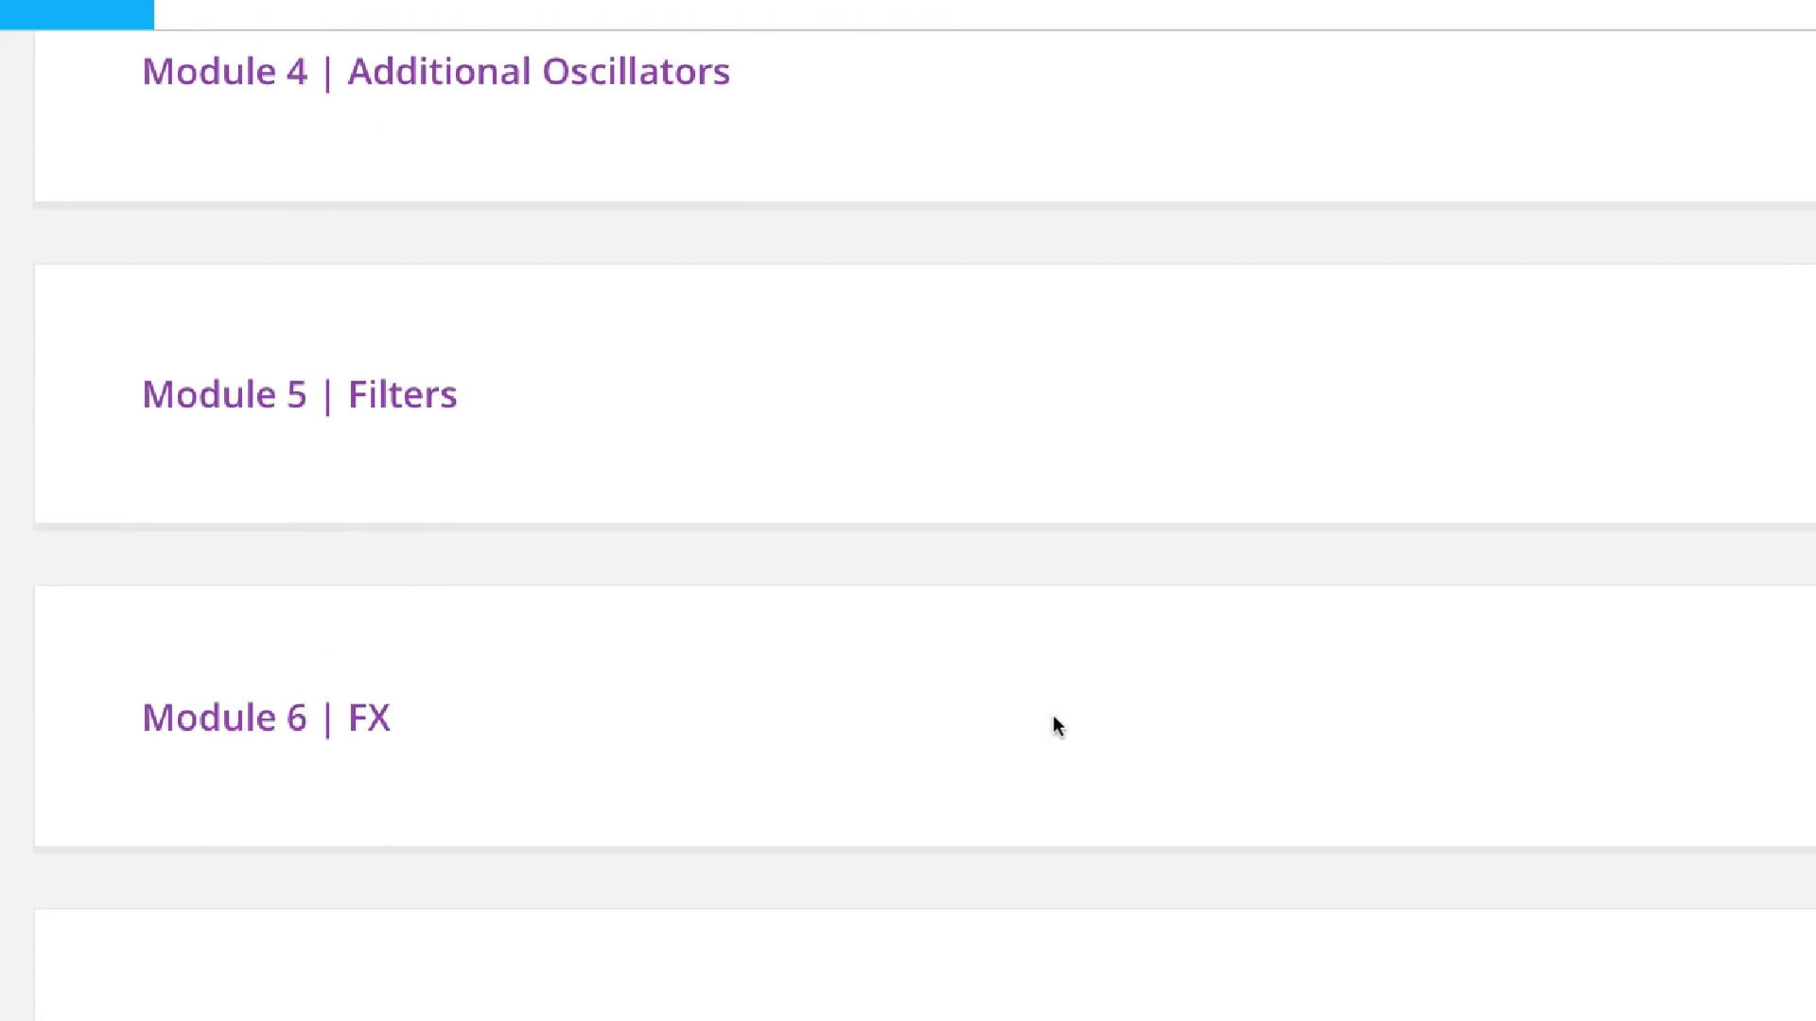
scroll("down", 3)
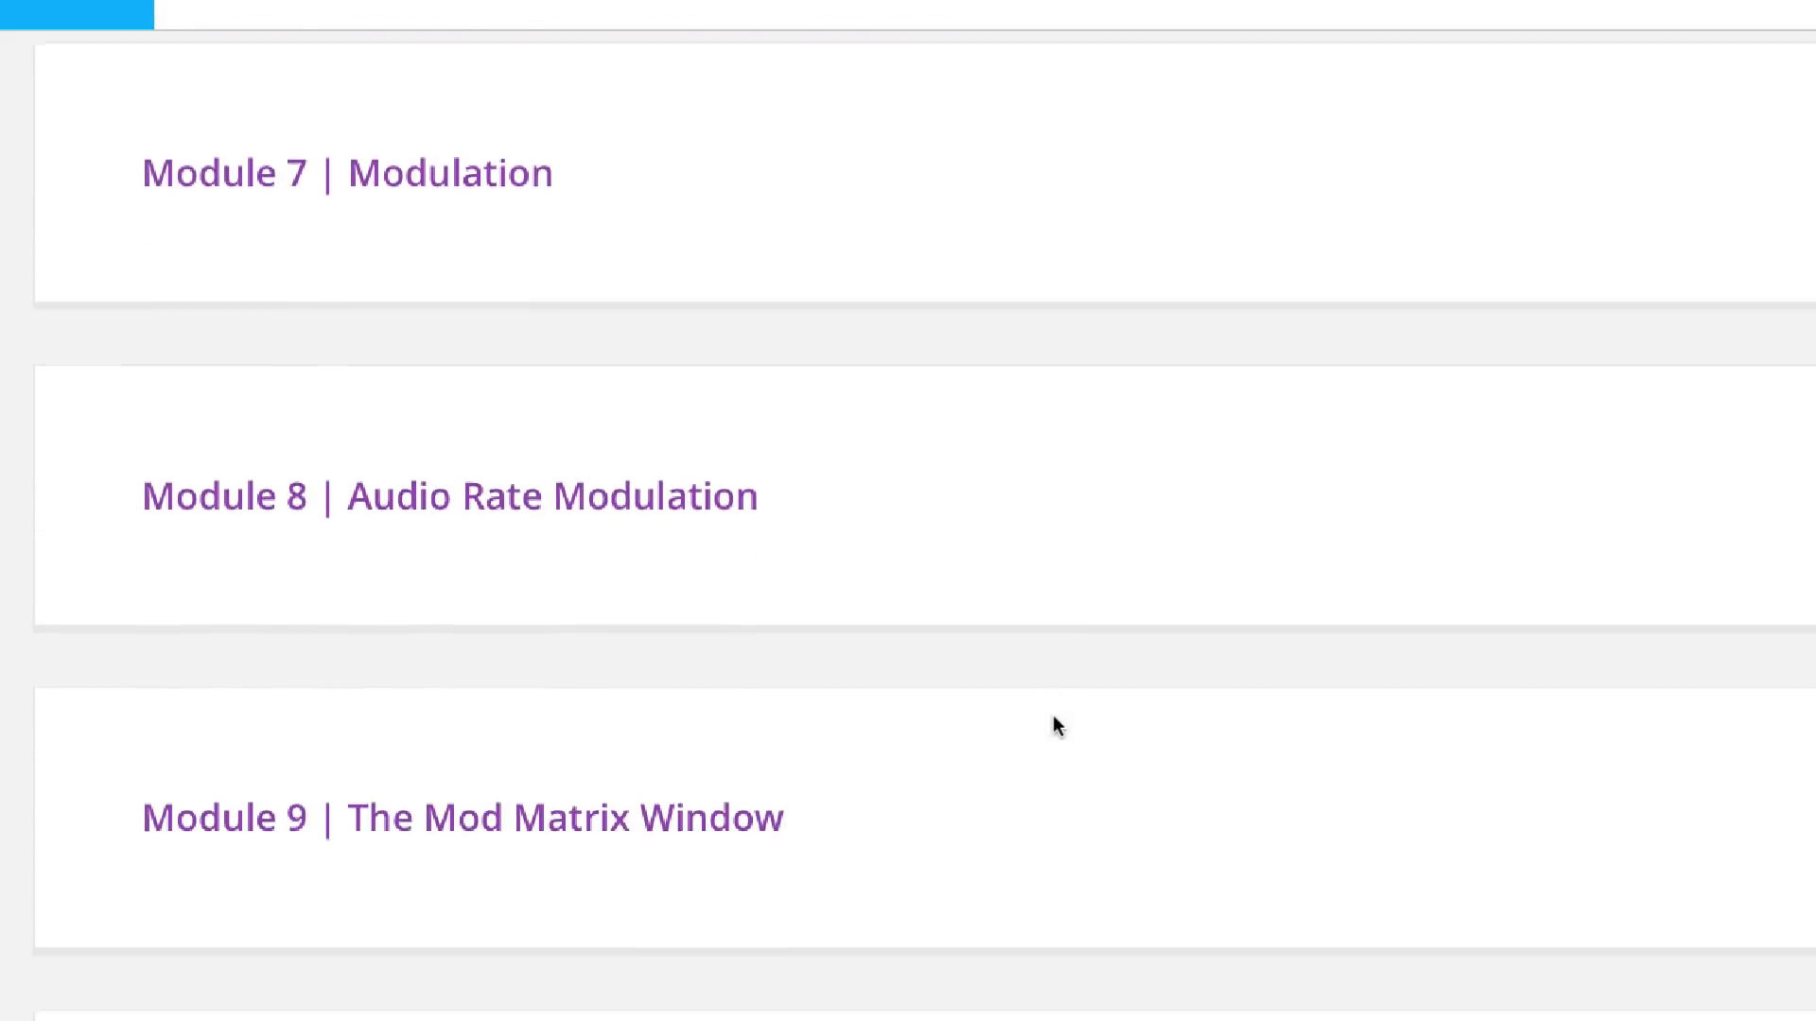
scroll("down", 3)
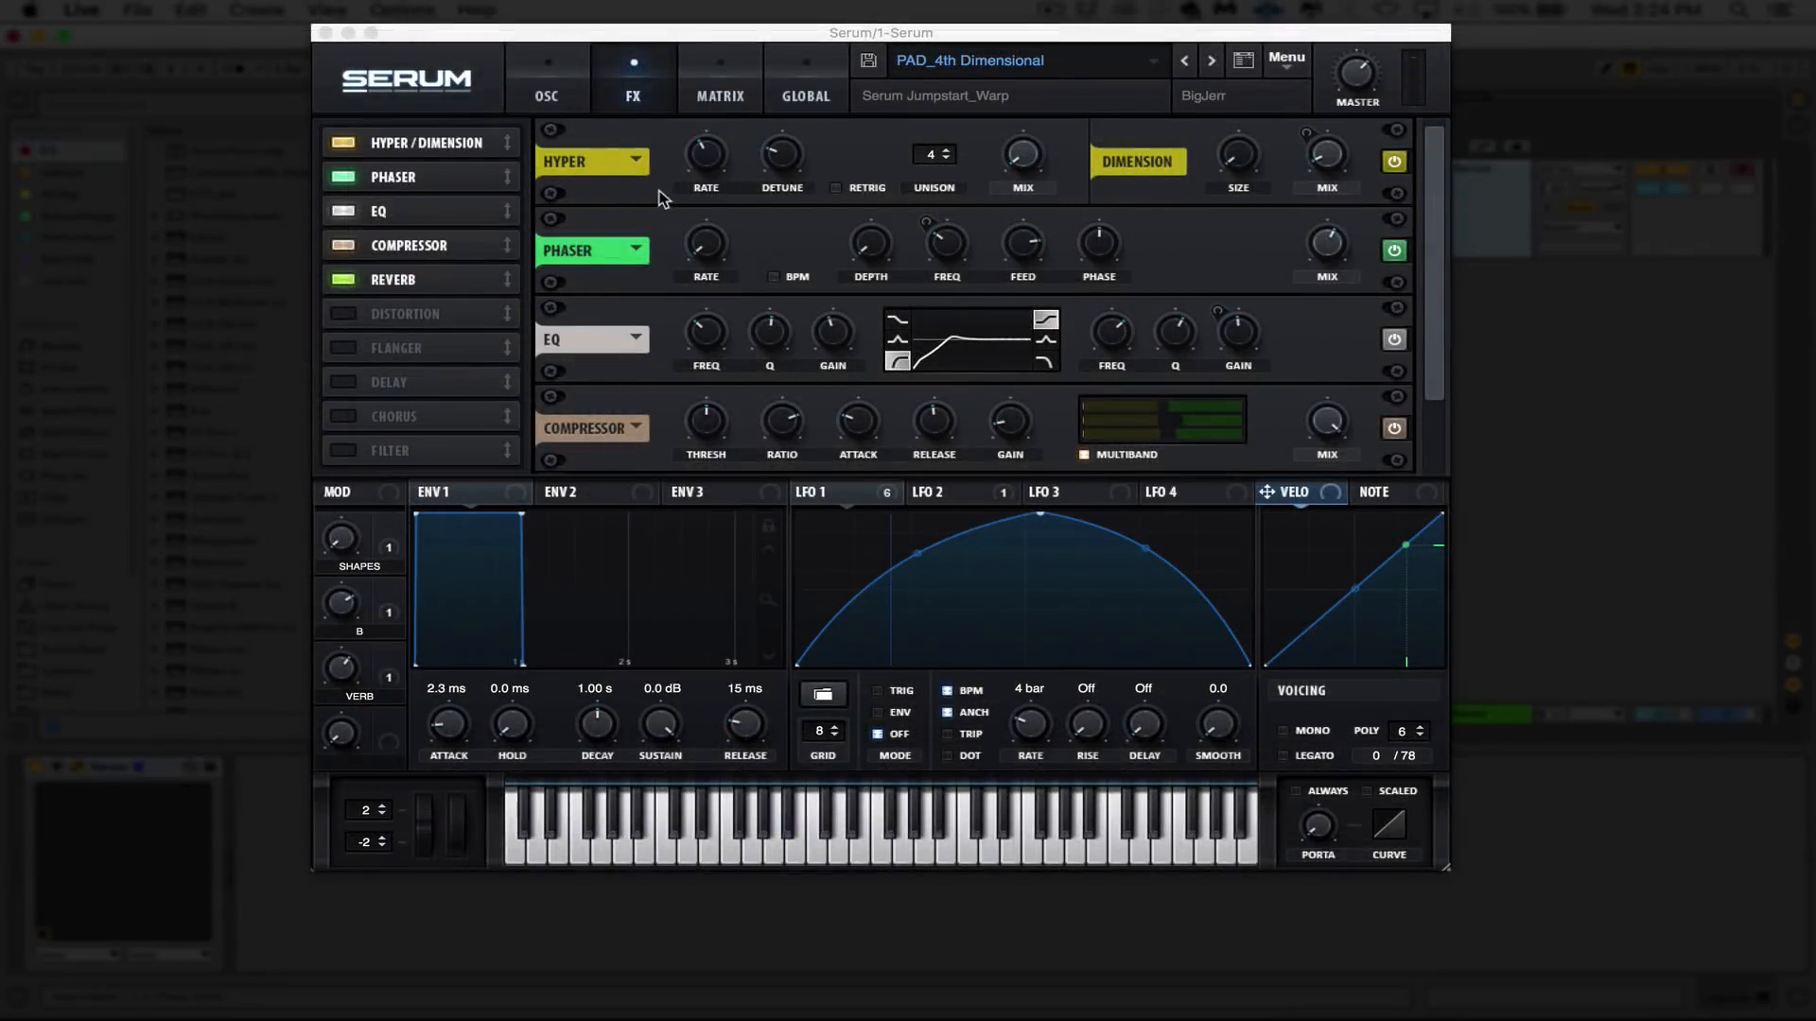
left_click(635, 161)
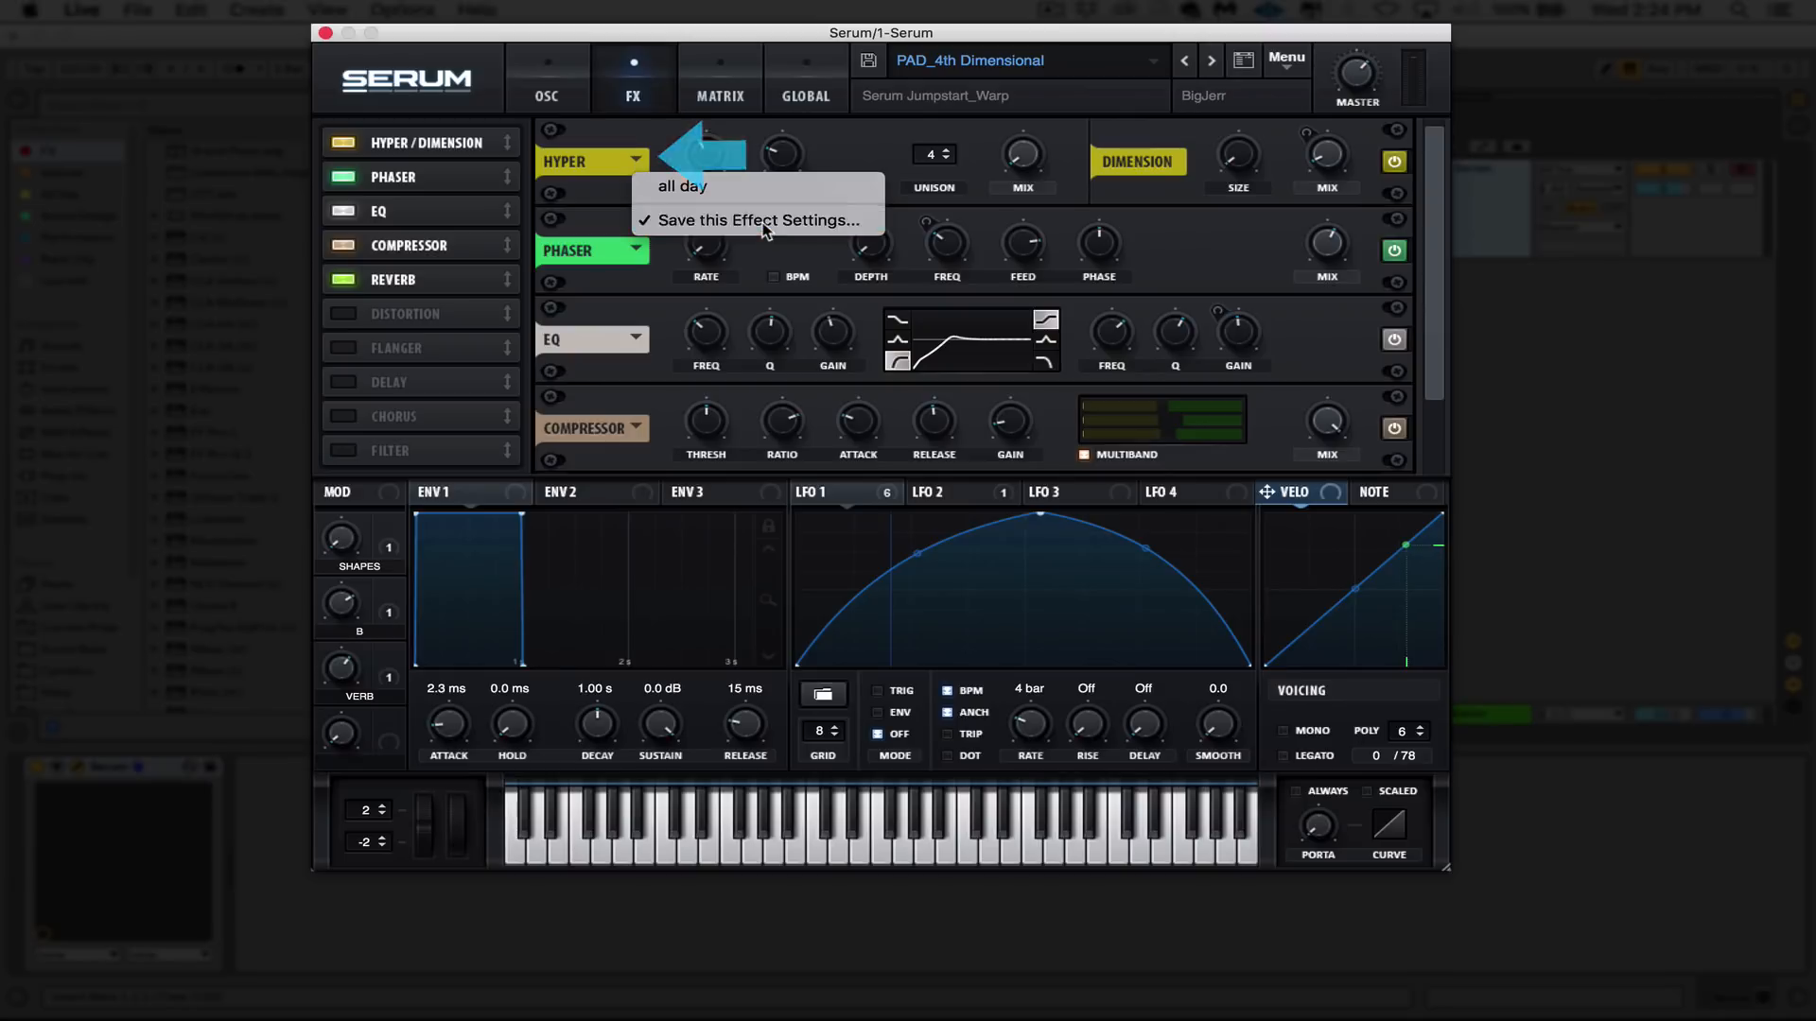
left_click(754, 220)
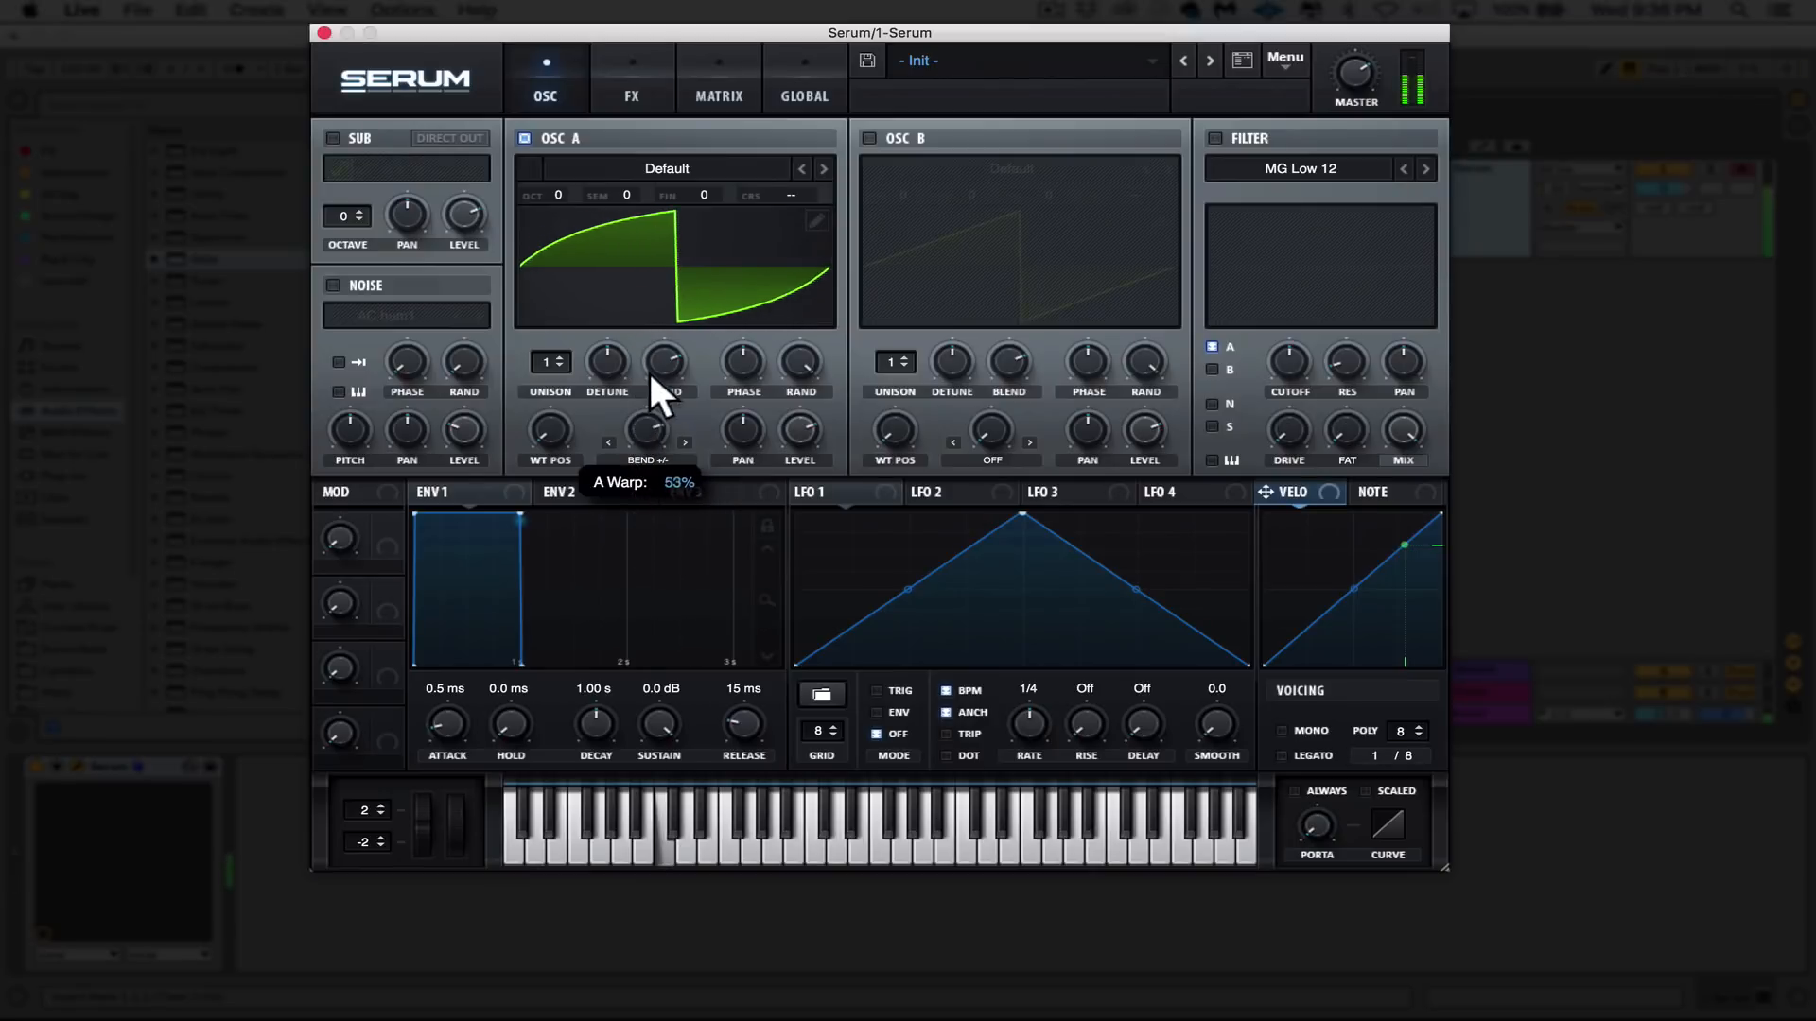
left_click(649, 434)
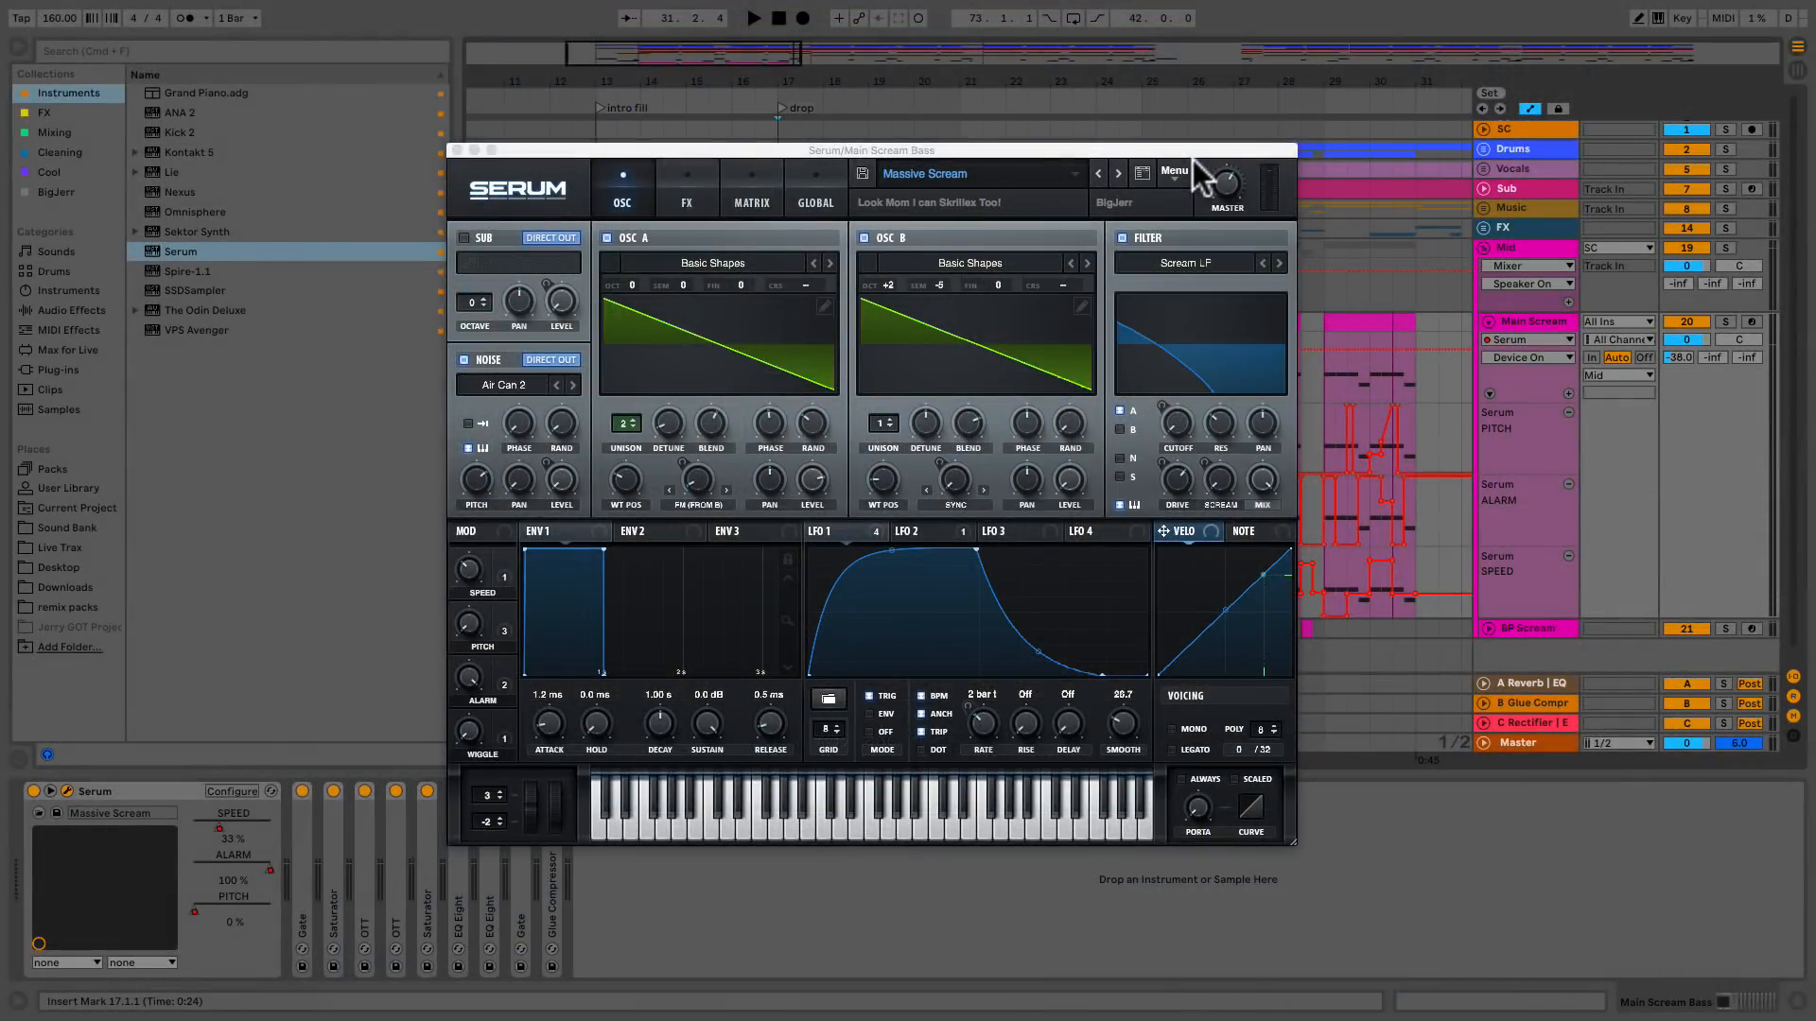
Move the Serum window left to uncover the Main Scream clip automation.
left_click_drag(874, 150, 803, 184)
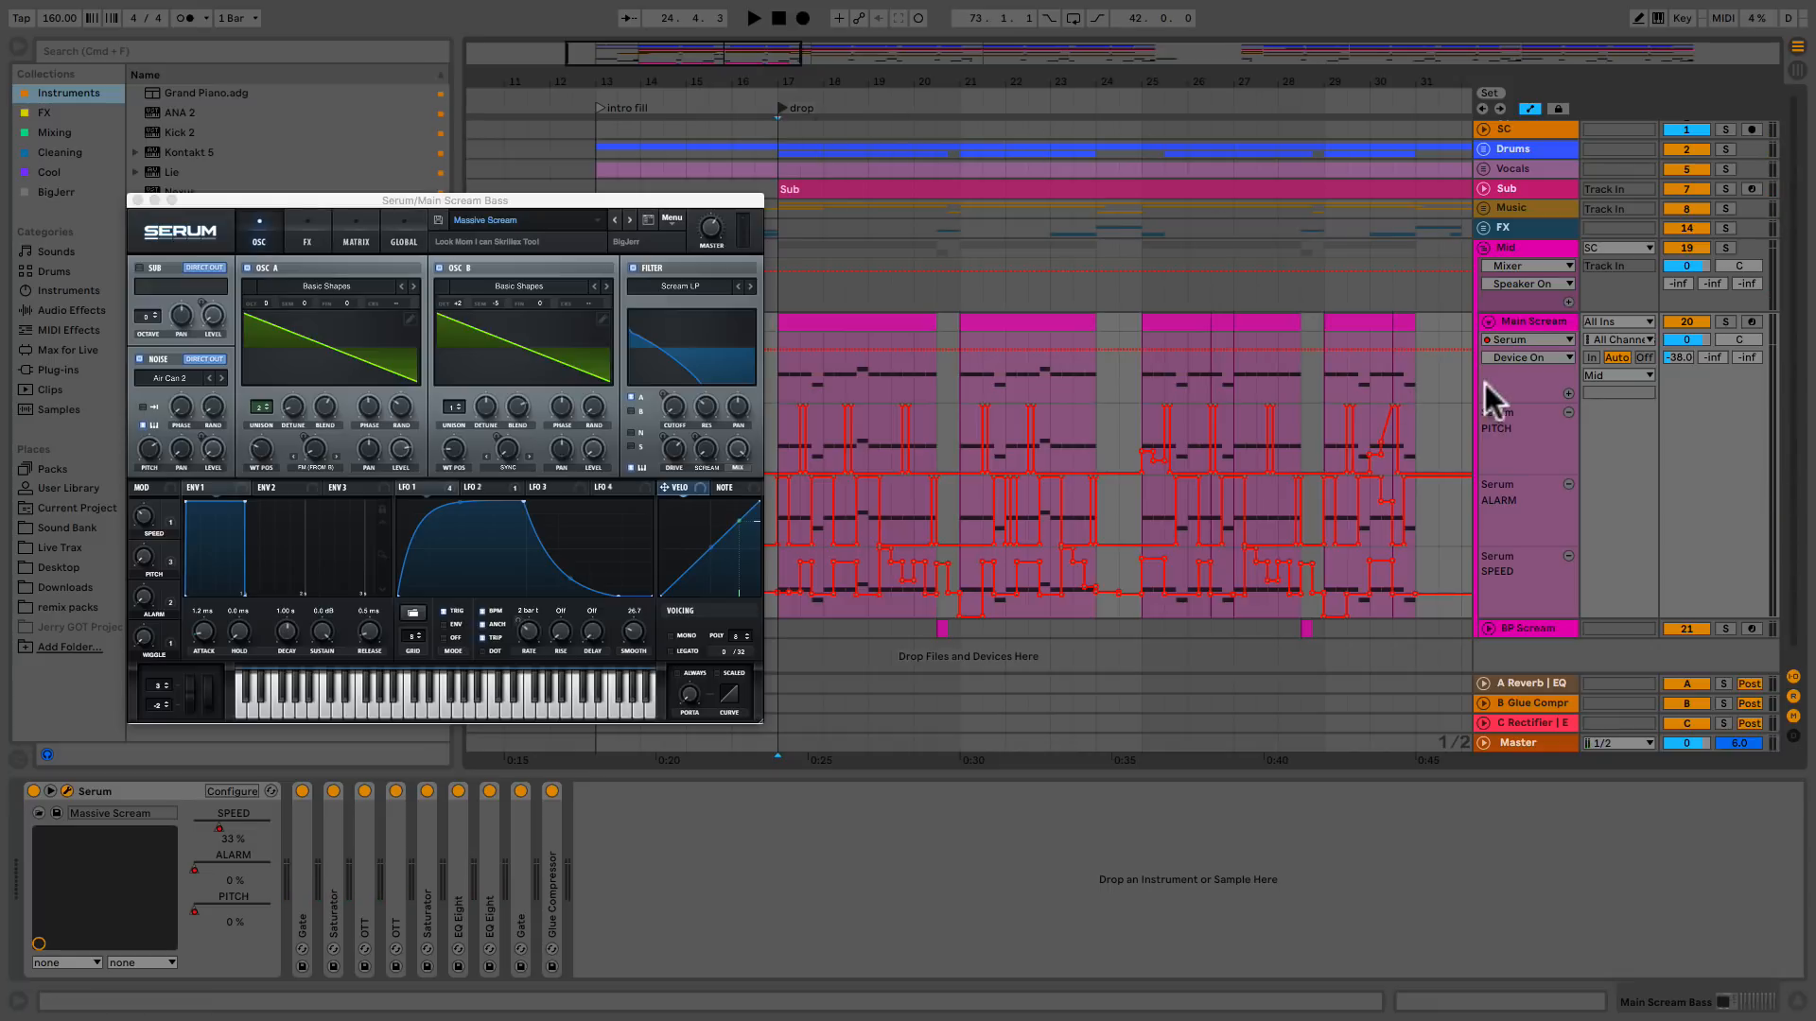
Select the Main Scream clip section spanning bars 17.1.1 to 20.3.1.
left_click(1549, 392)
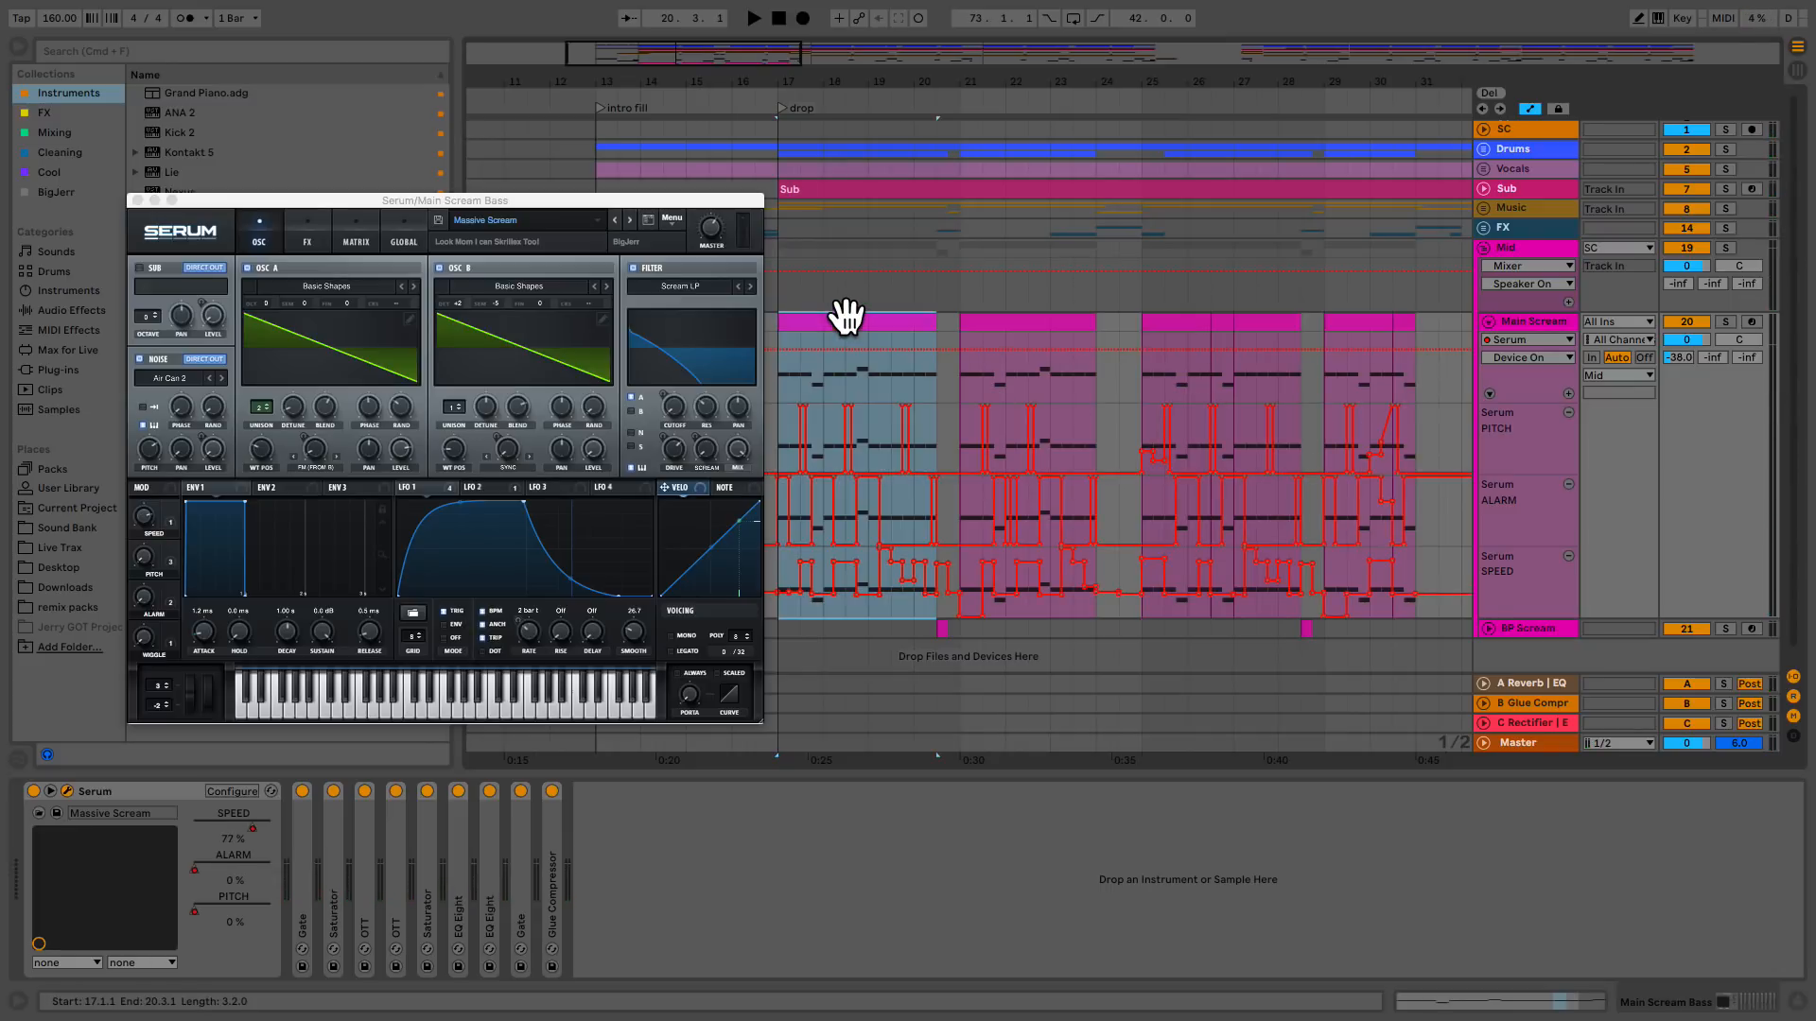
left_click(754, 17)
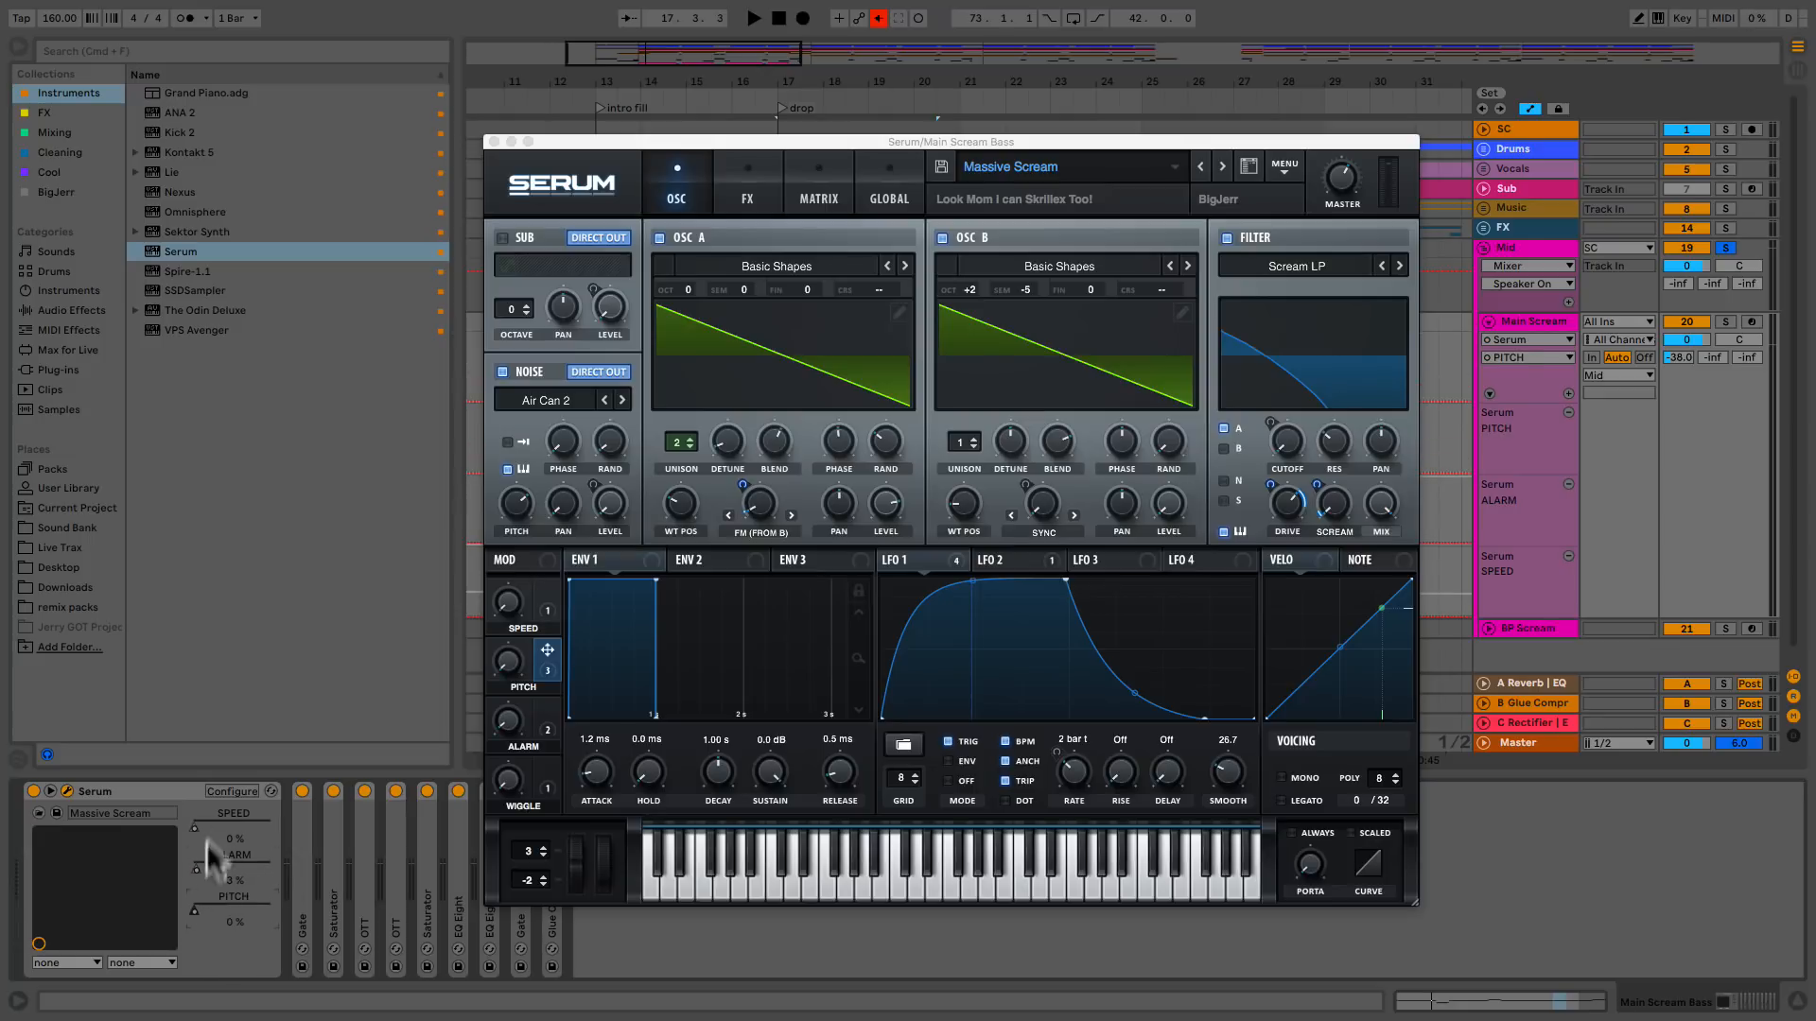
Set the Massive Scream Alarm macro to about 3%, with Speed and Pitch at 0%.
left_click(753, 17)
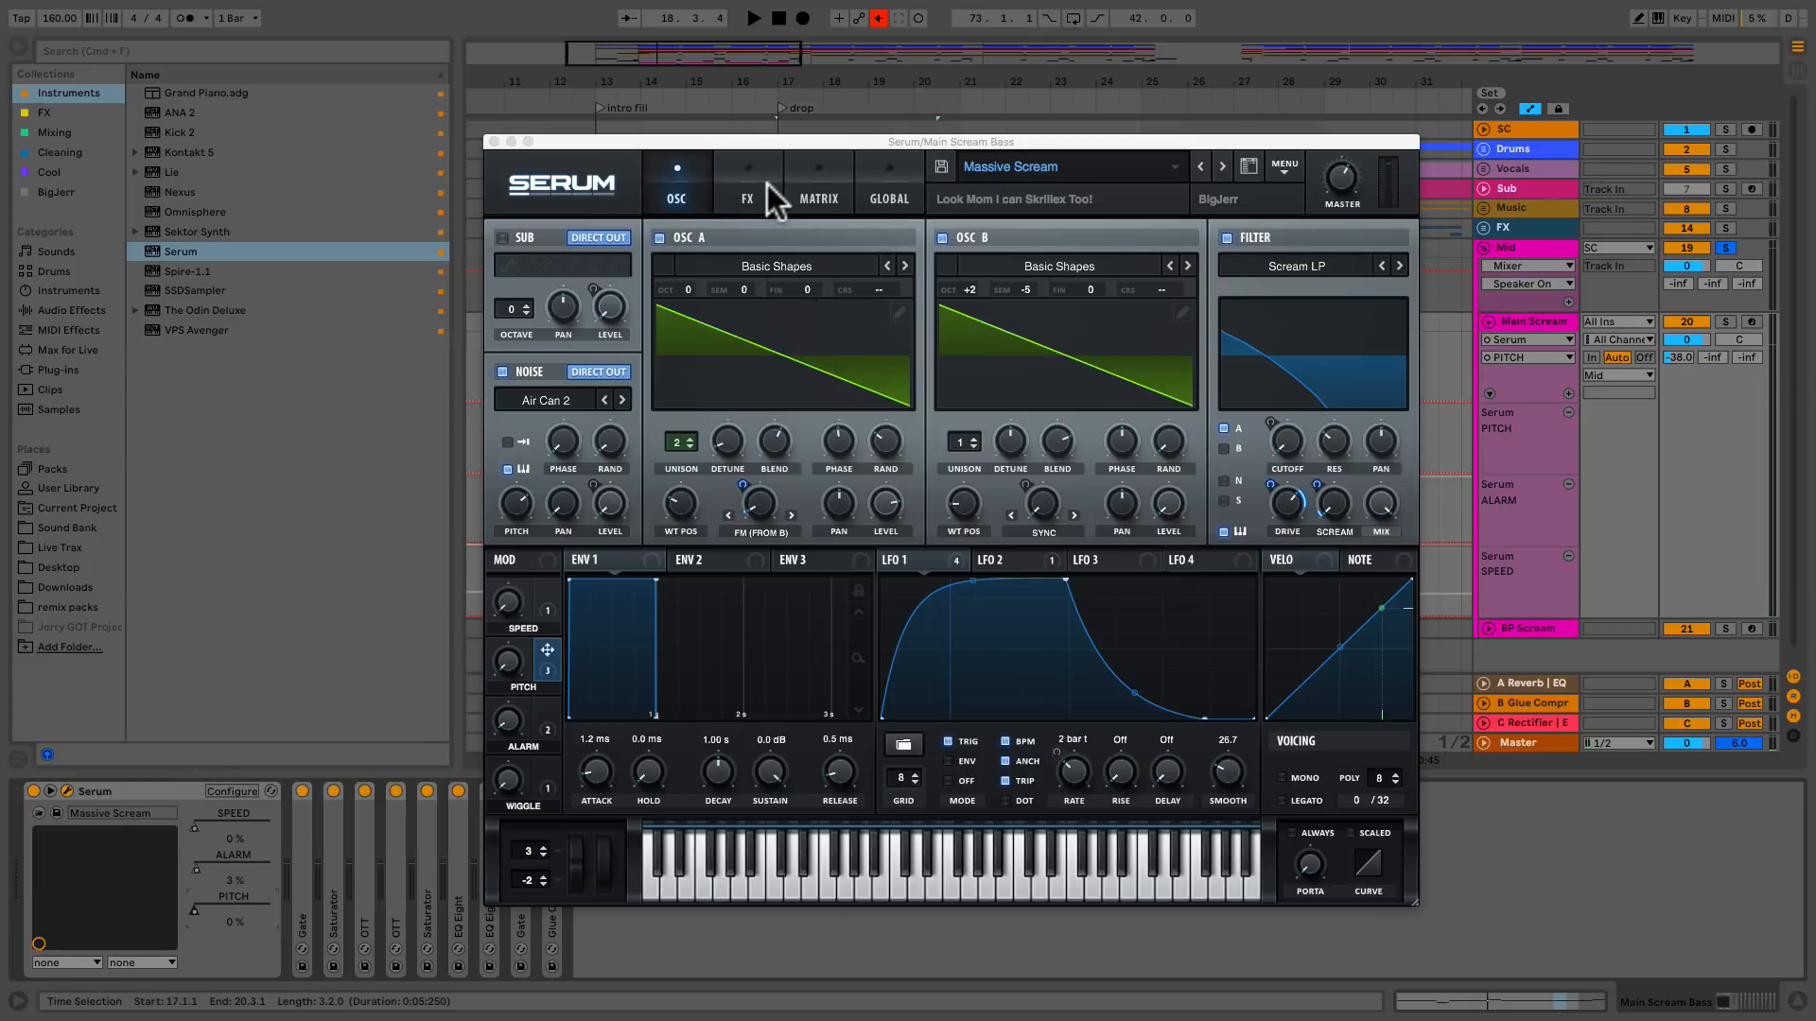
Power on the Hyper/Dimension and Compressor effects in Serum's FX rack, returning to the oscillator view.
left_click(747, 197)
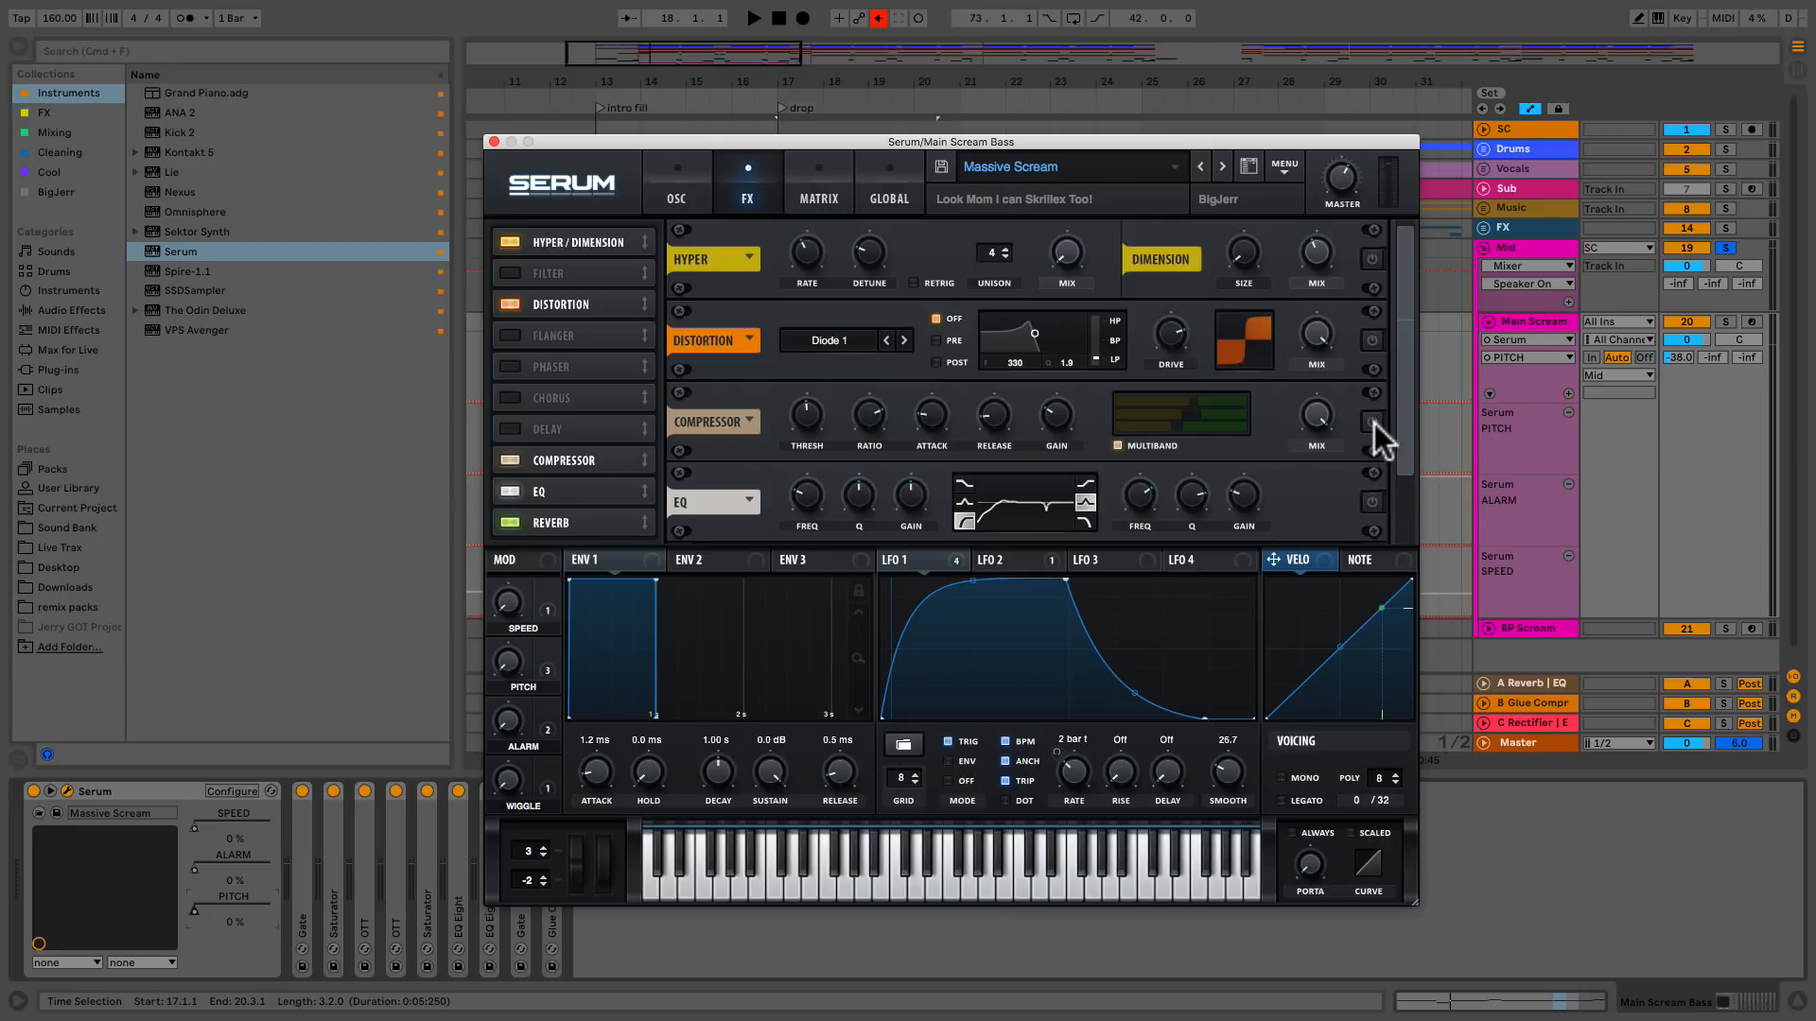
scroll("down", 3)
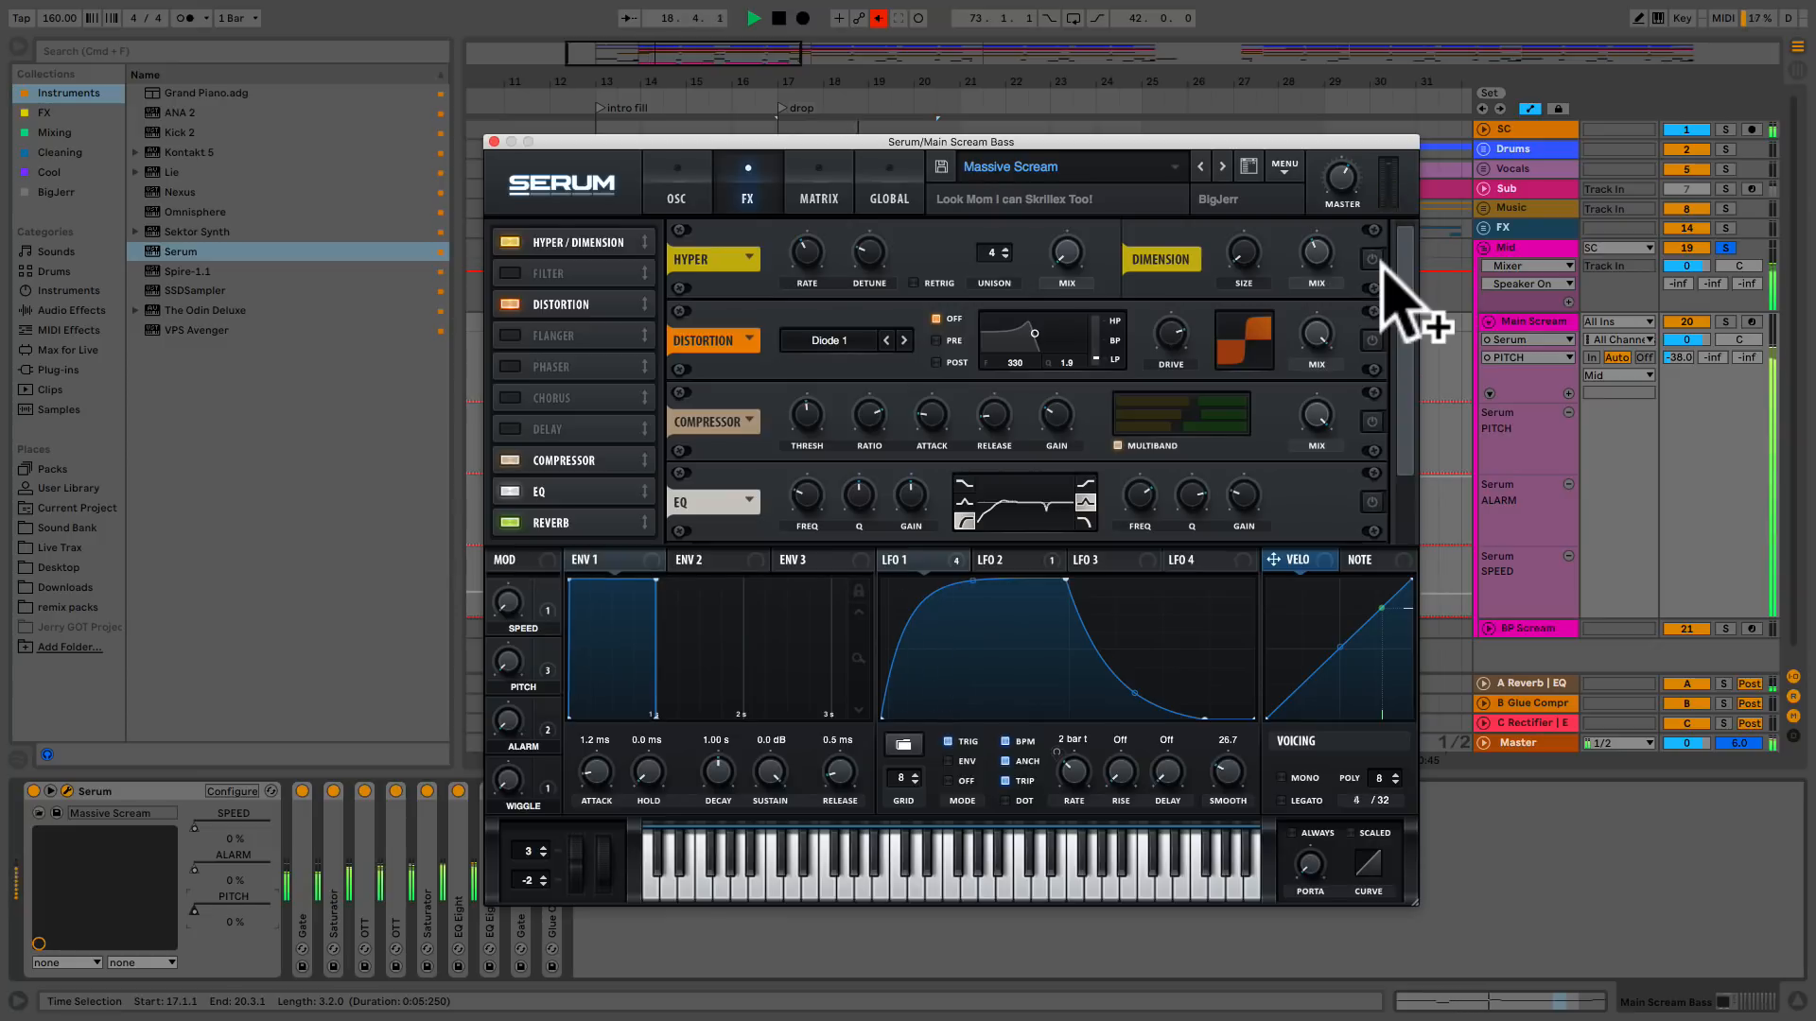
left_click(1373, 259)
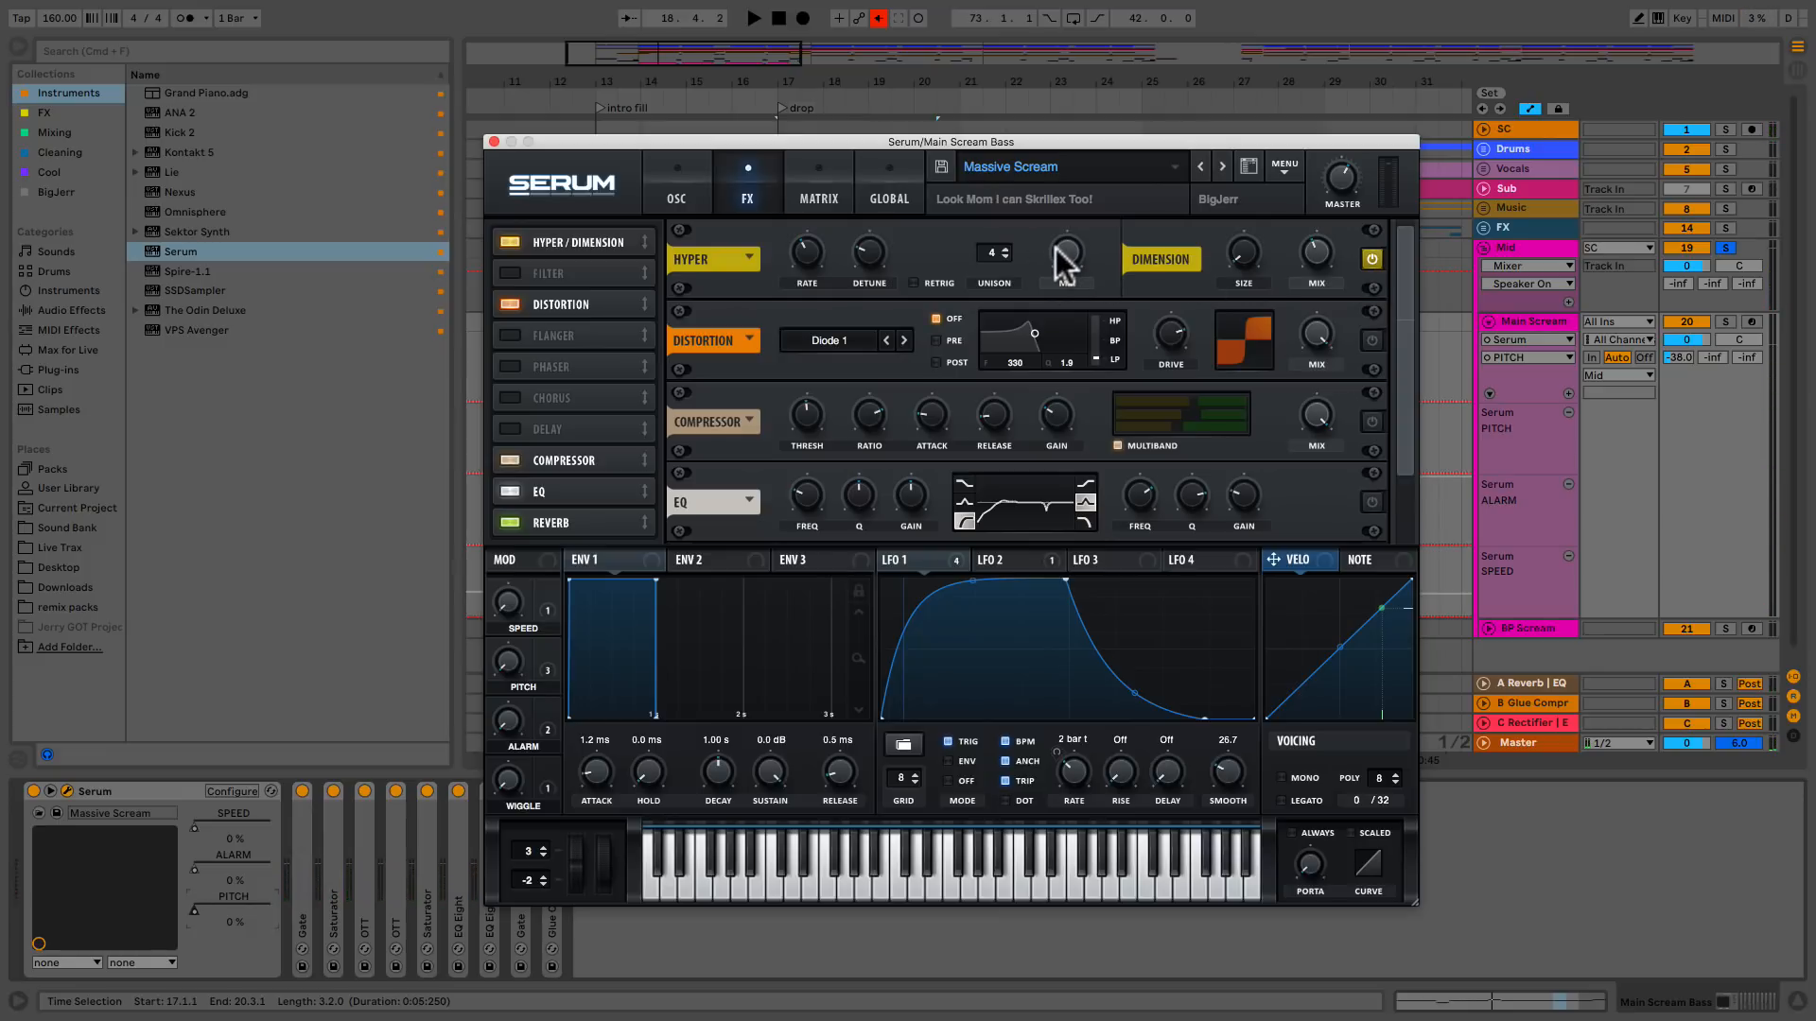
mouse_move(1372, 353)
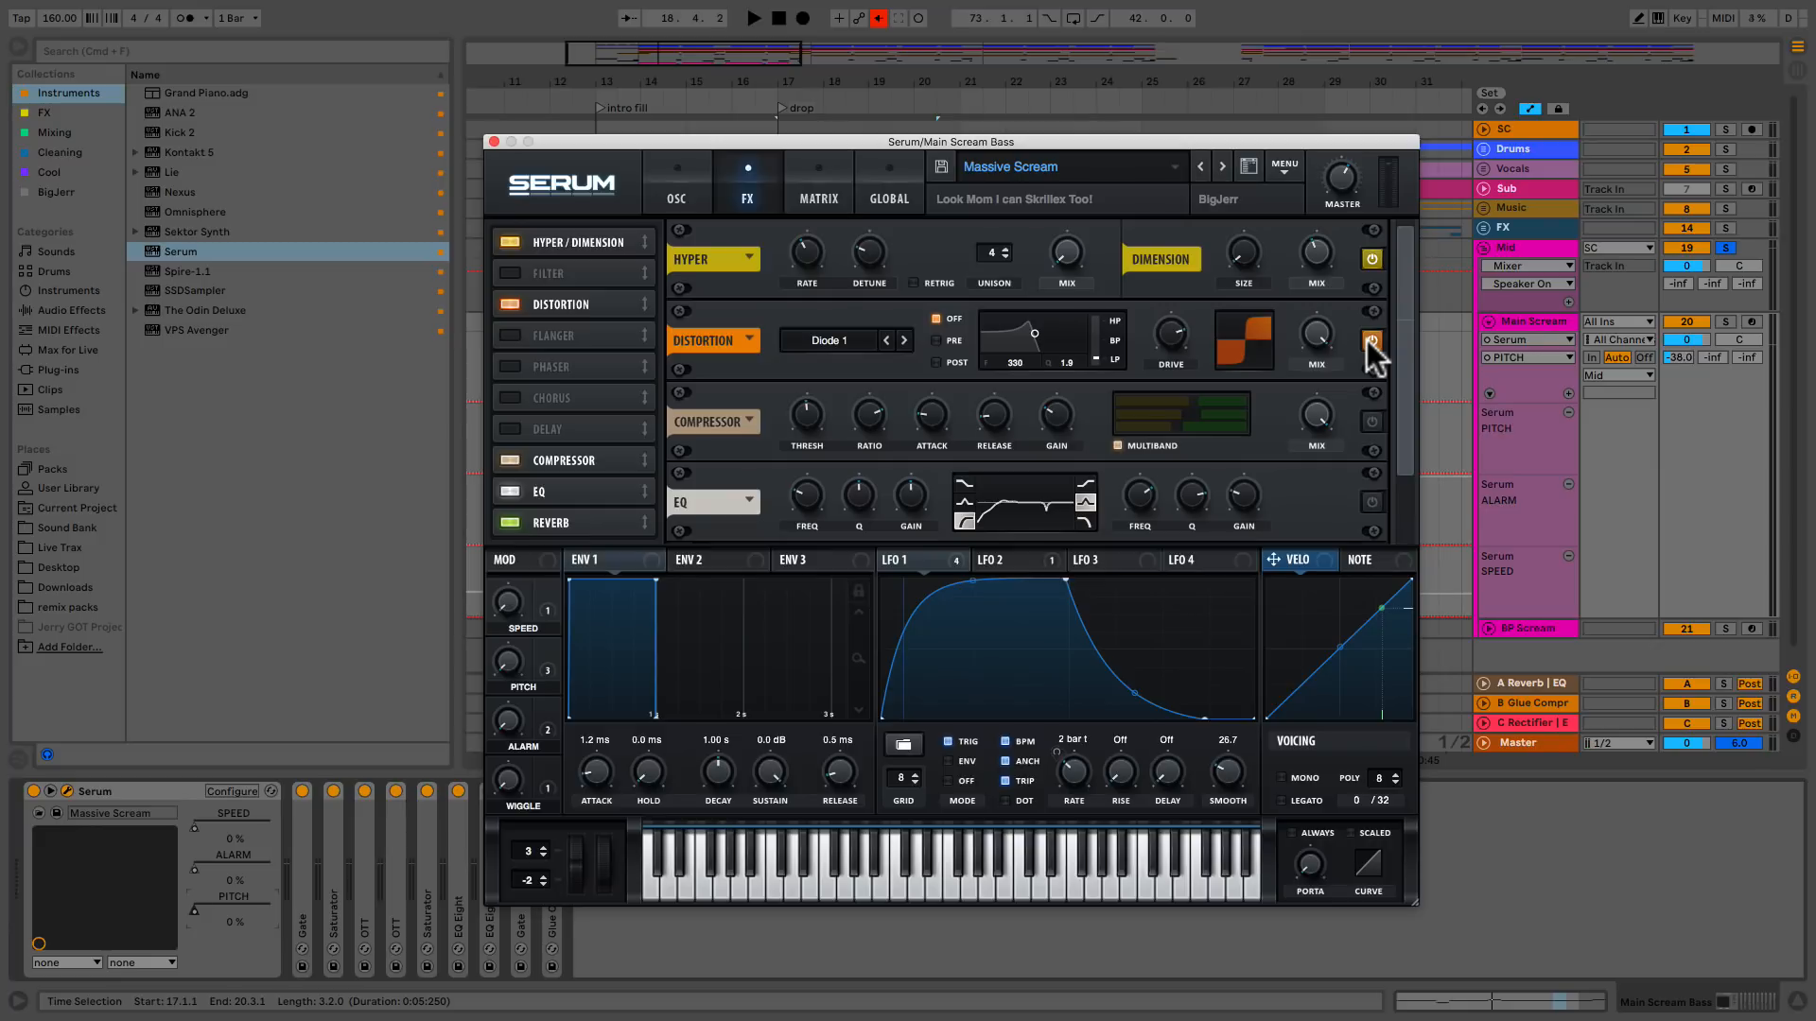
mouse_move(770, 356)
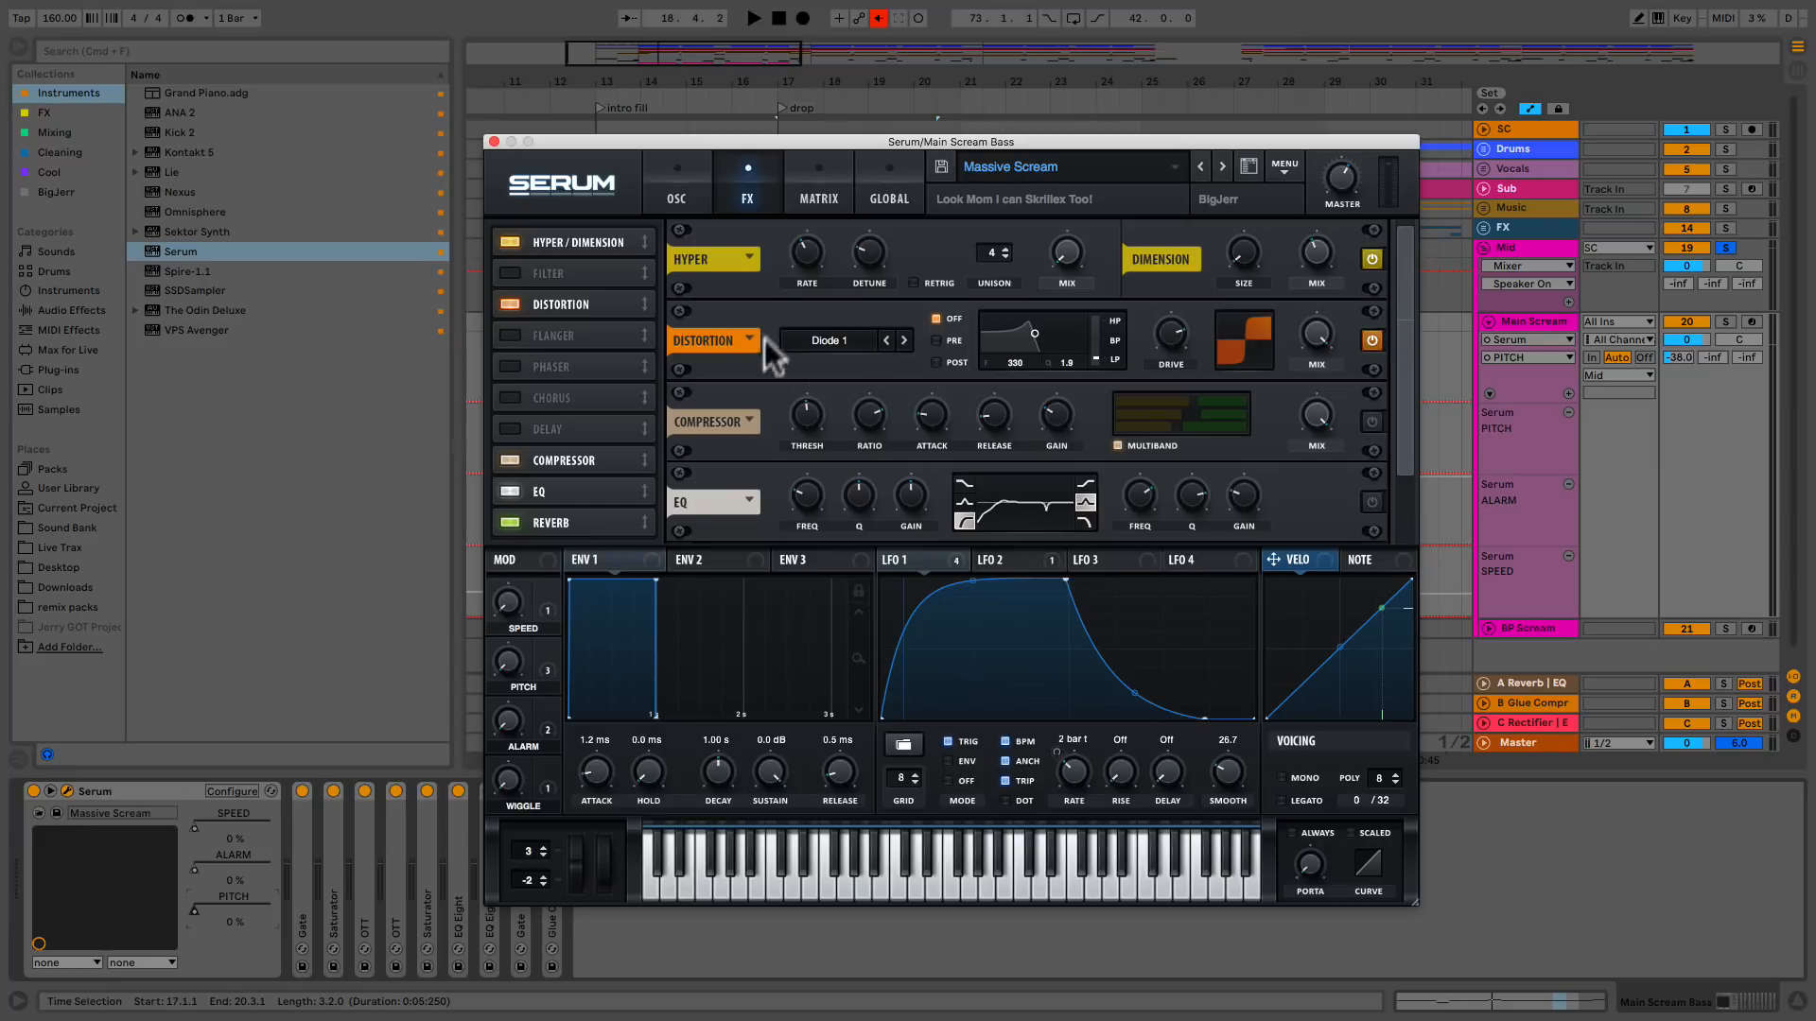
mouse_move(1378, 438)
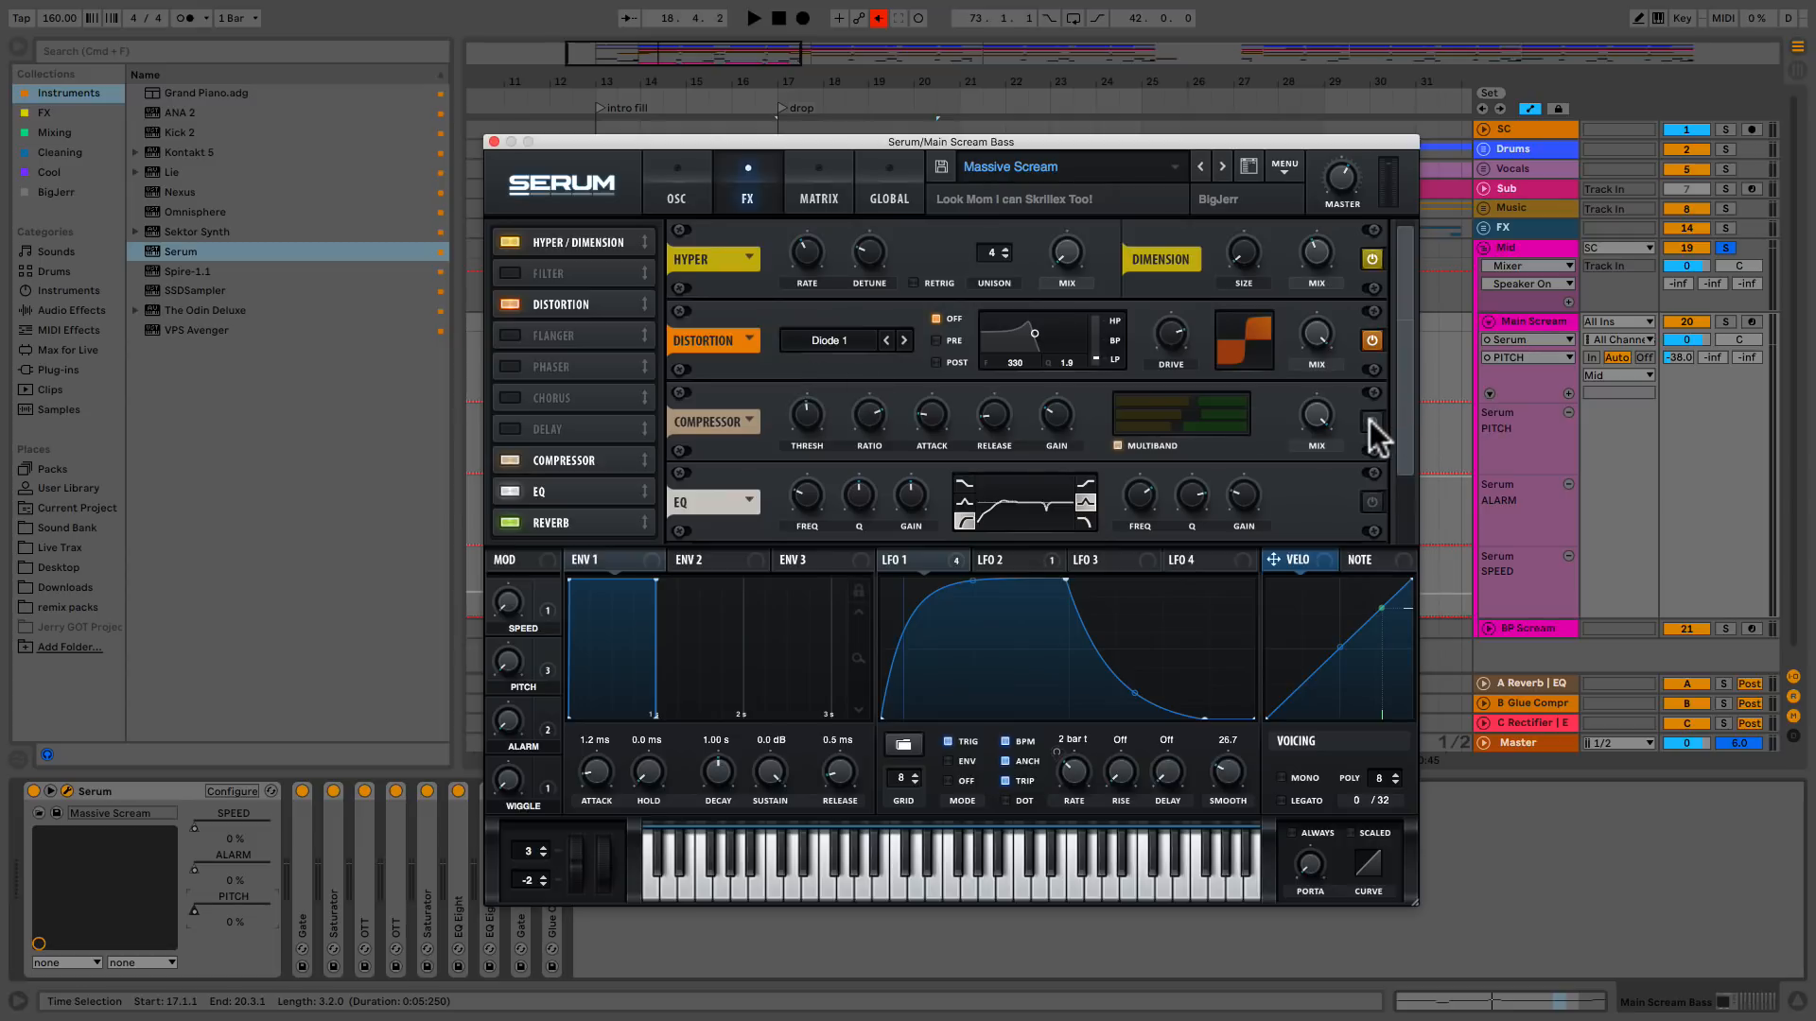
left_click(753, 17)
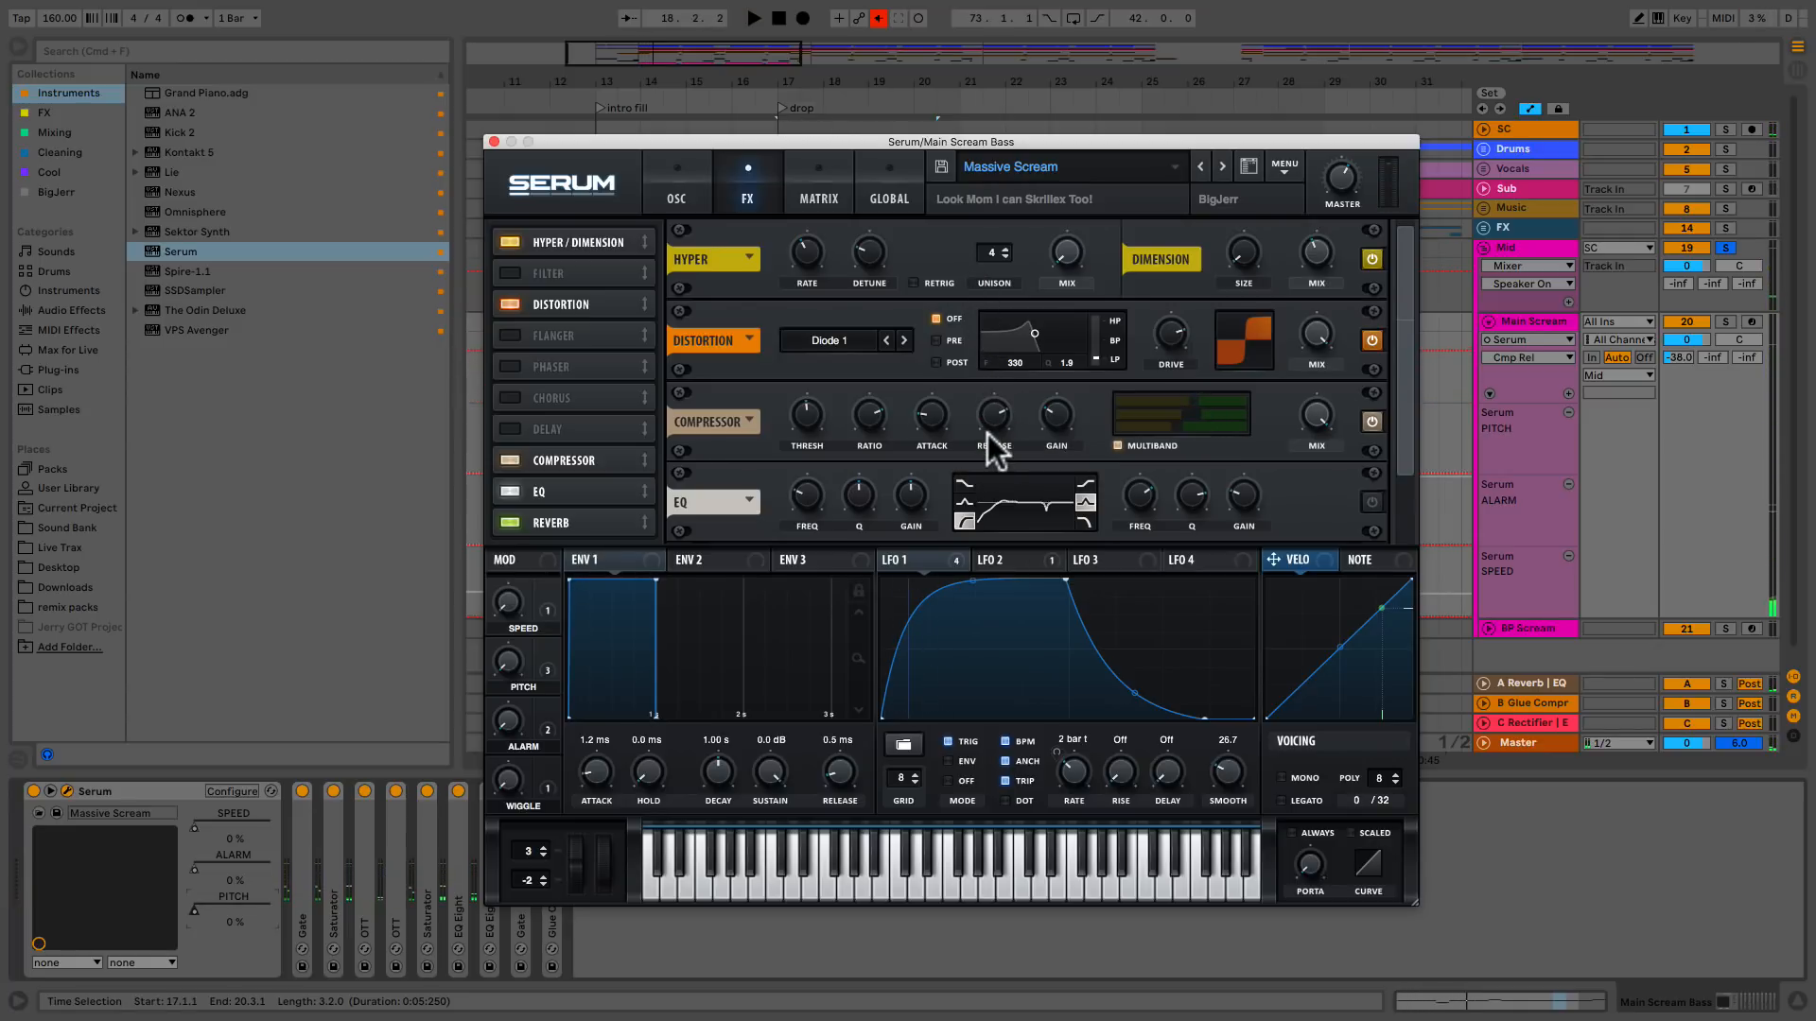
mouse_move(1376, 515)
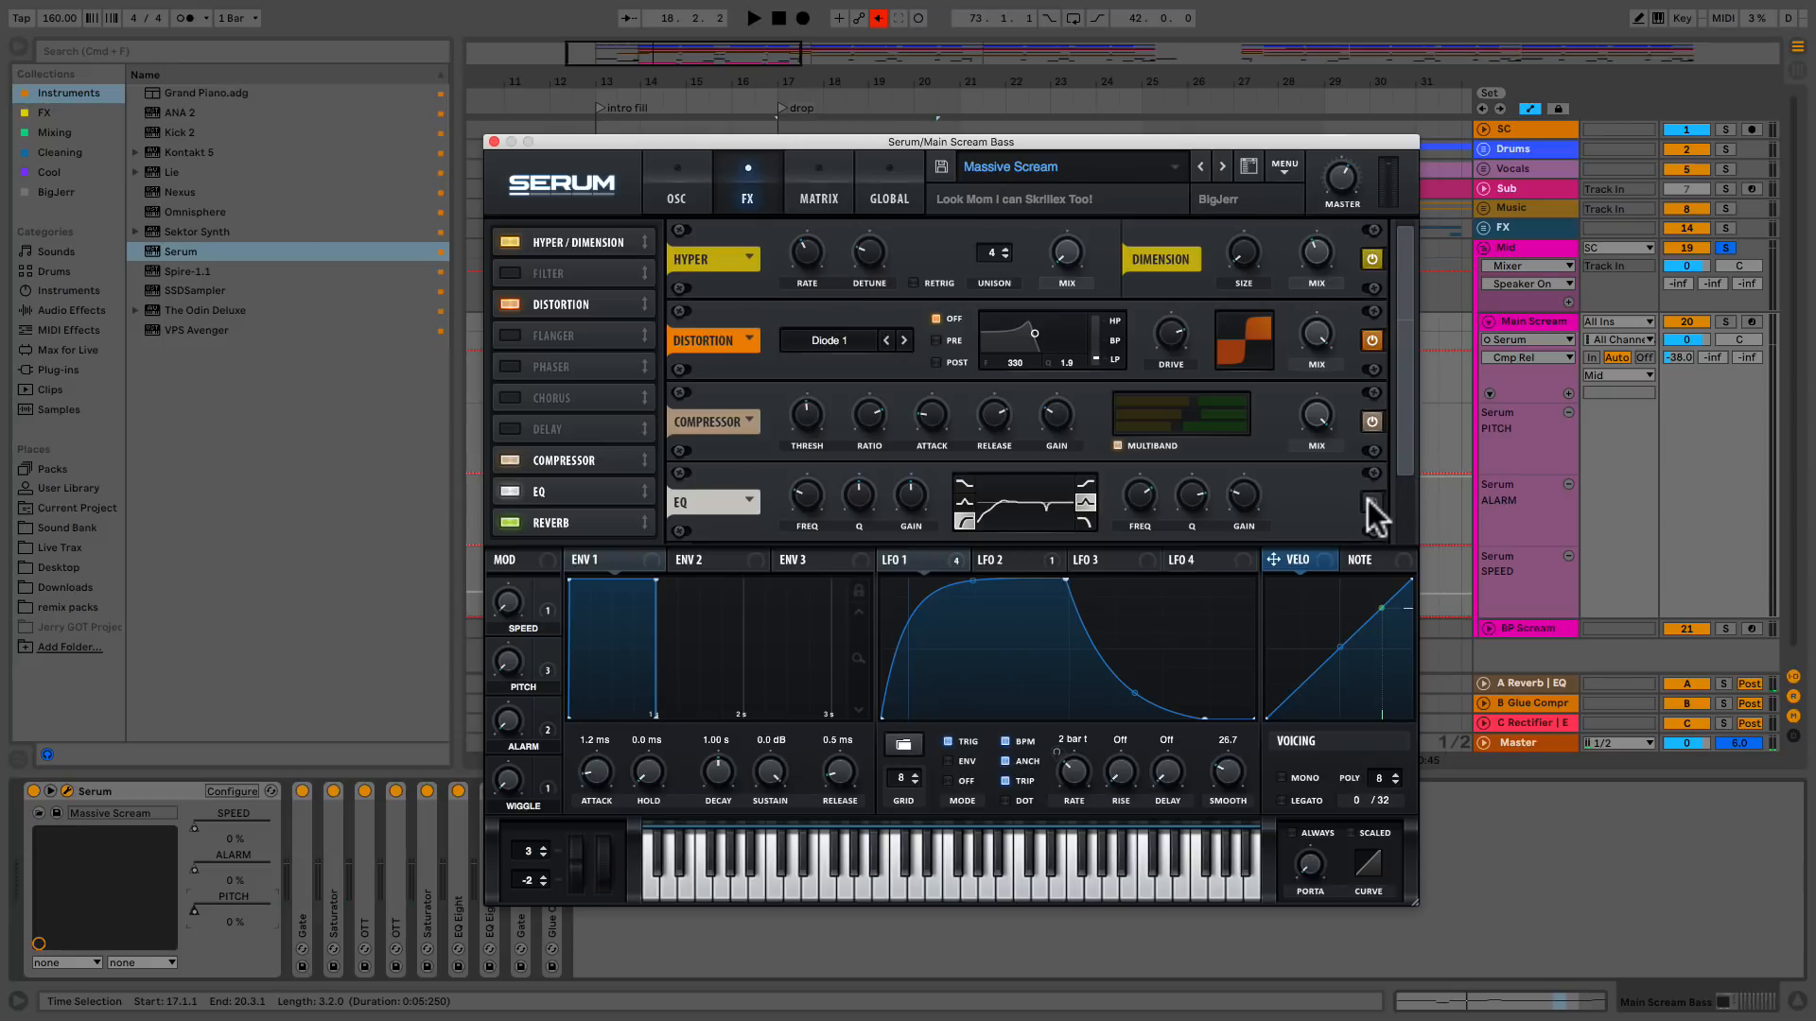
mouse_move(1420, 440)
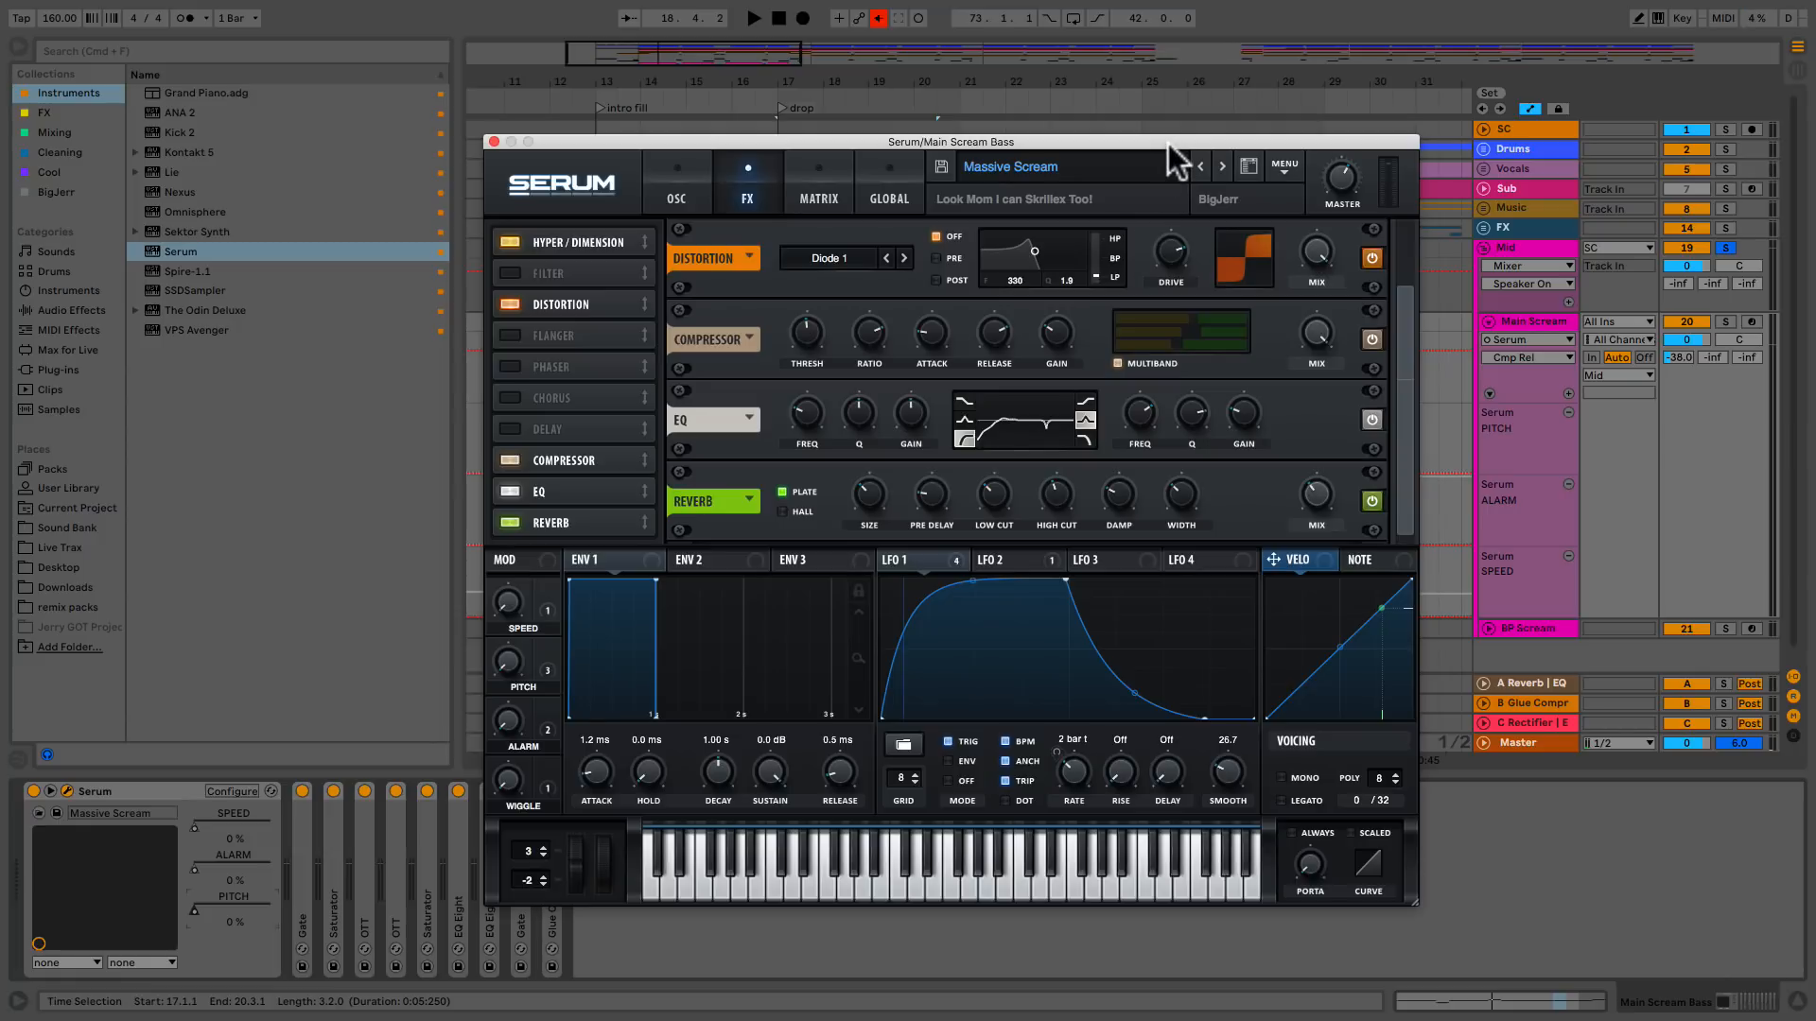
mouse_move(708, 191)
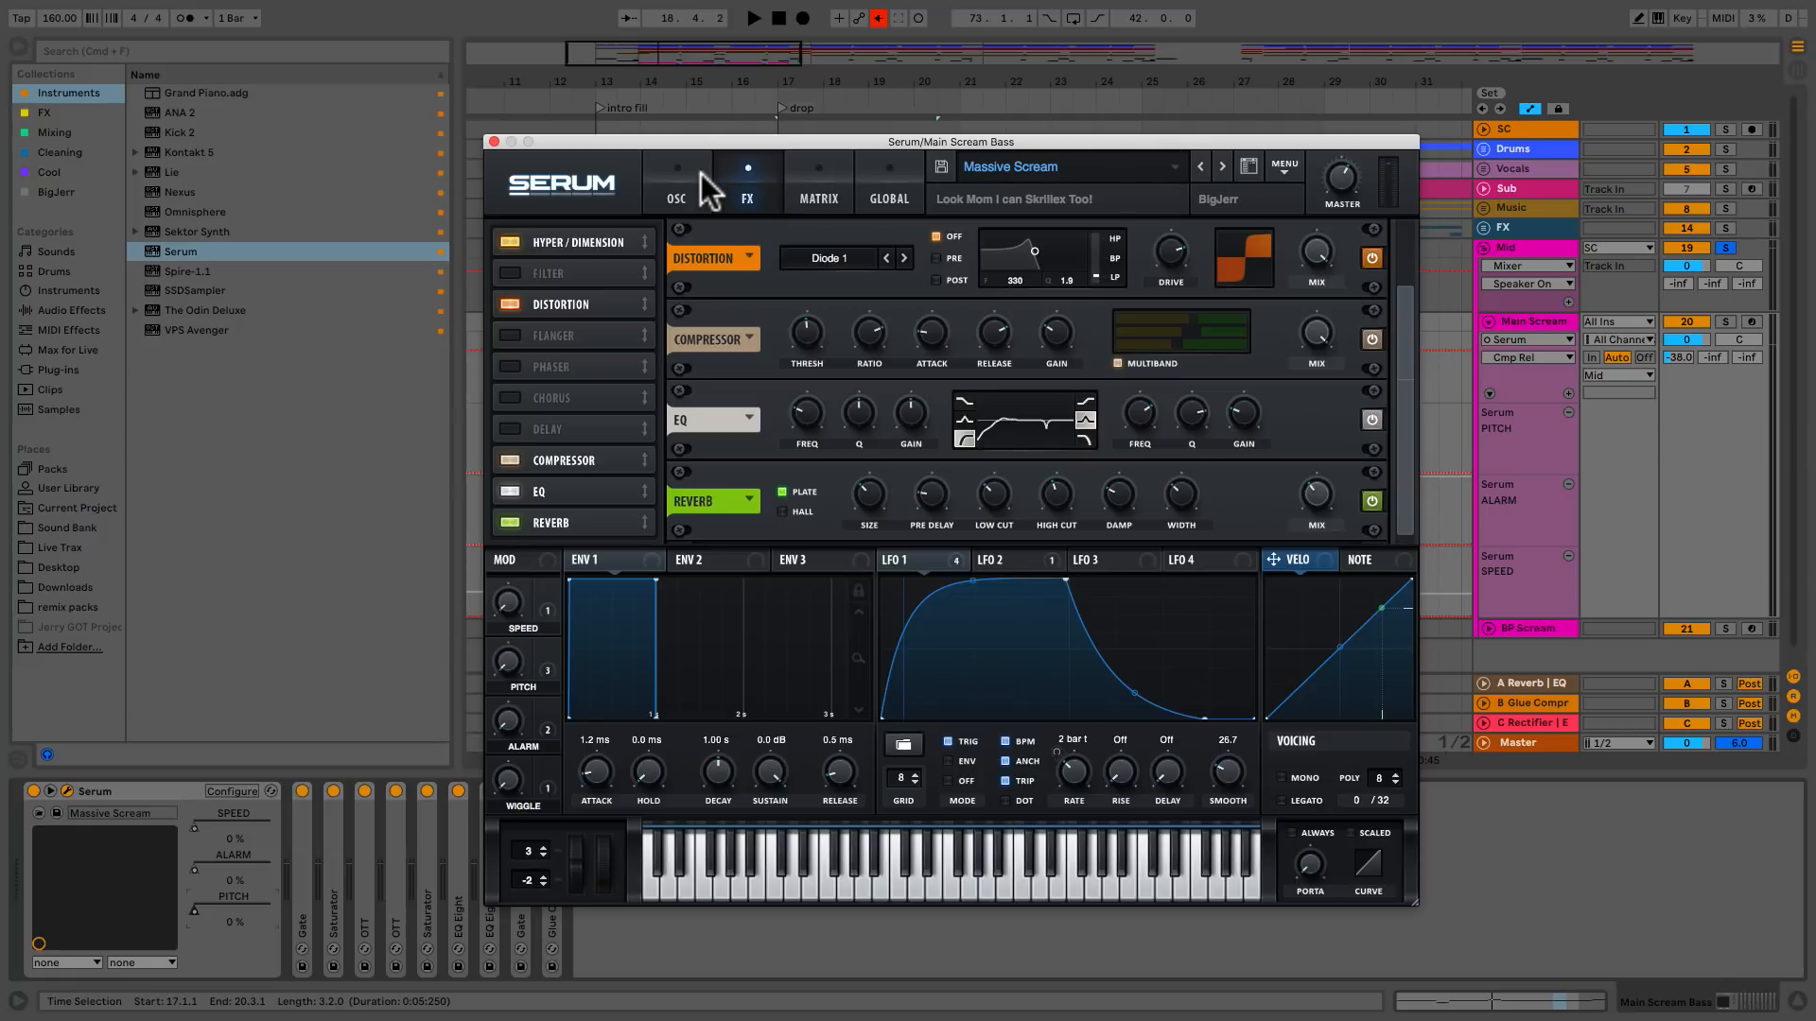
left_click(675, 183)
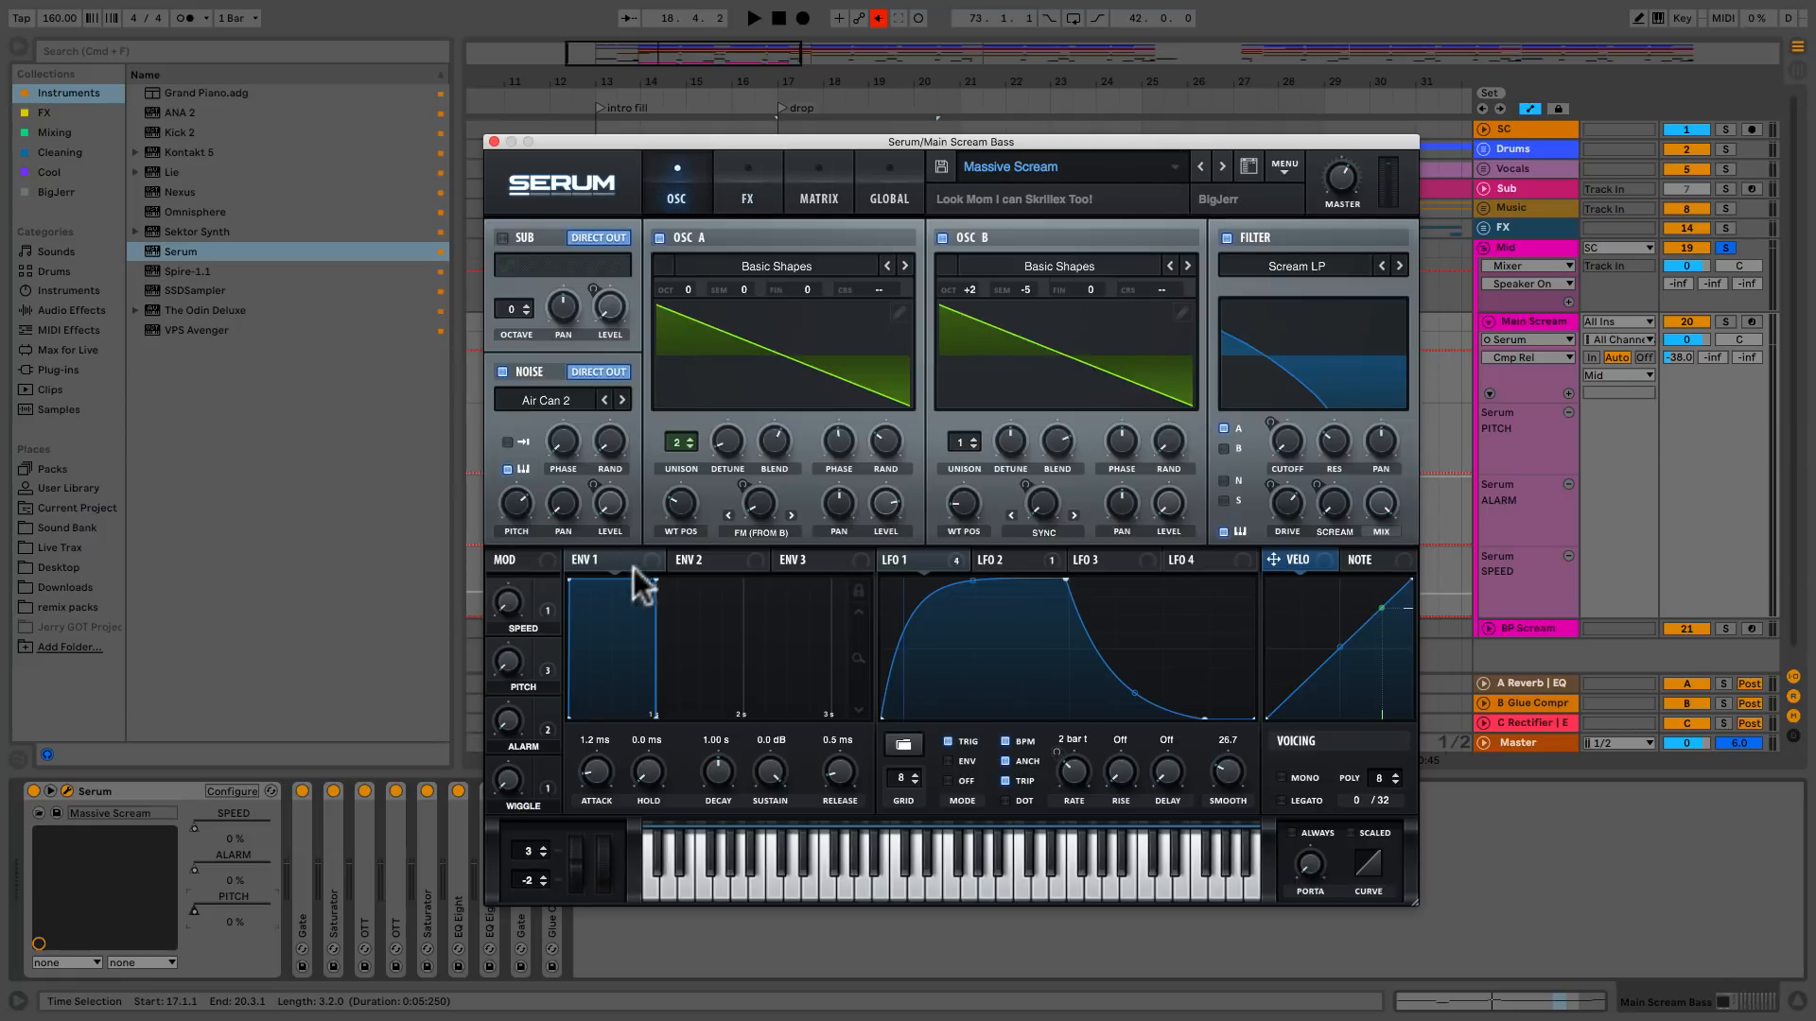